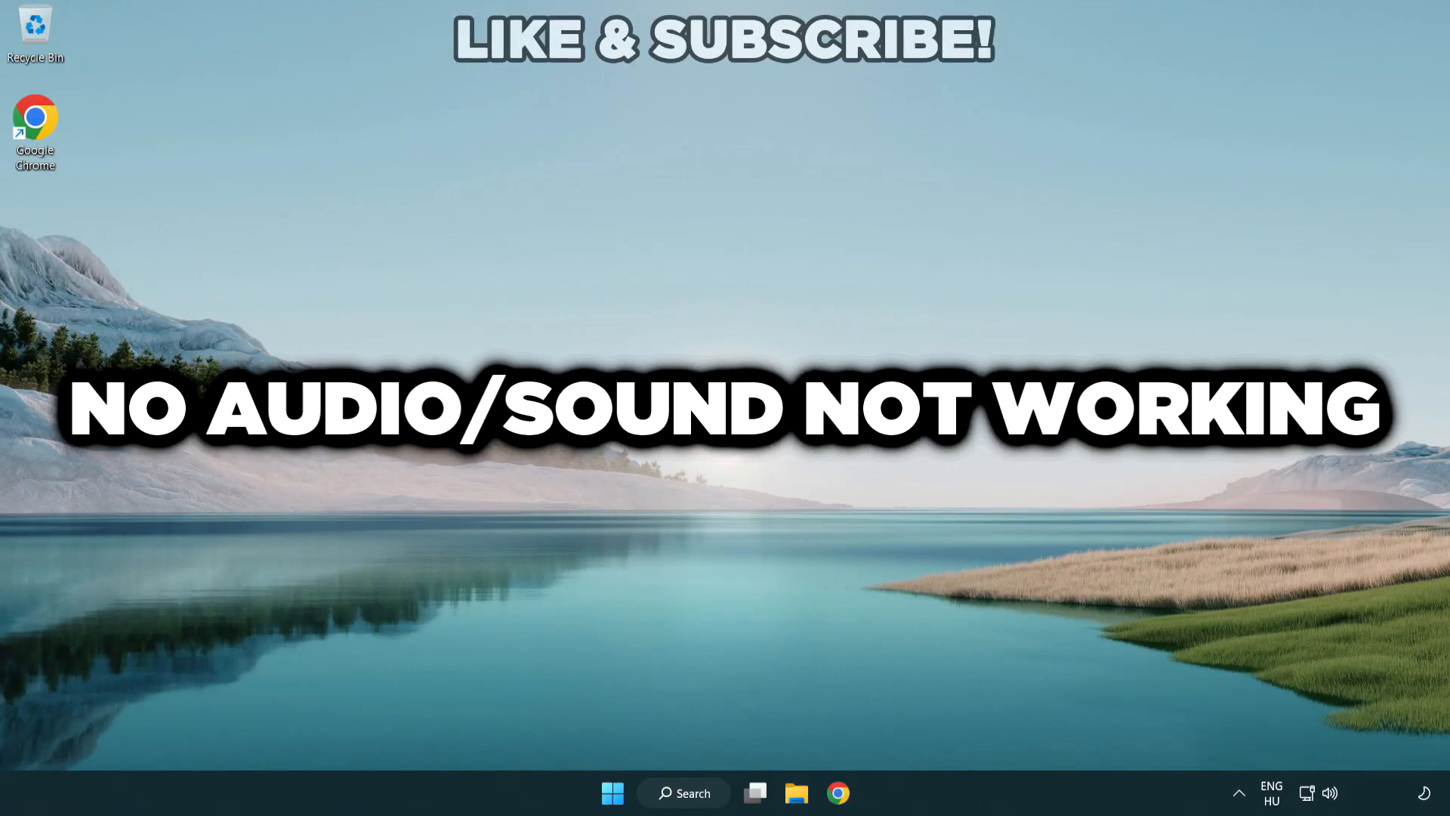
{"action": "mouse_move", "coordinate": [806, 466]}
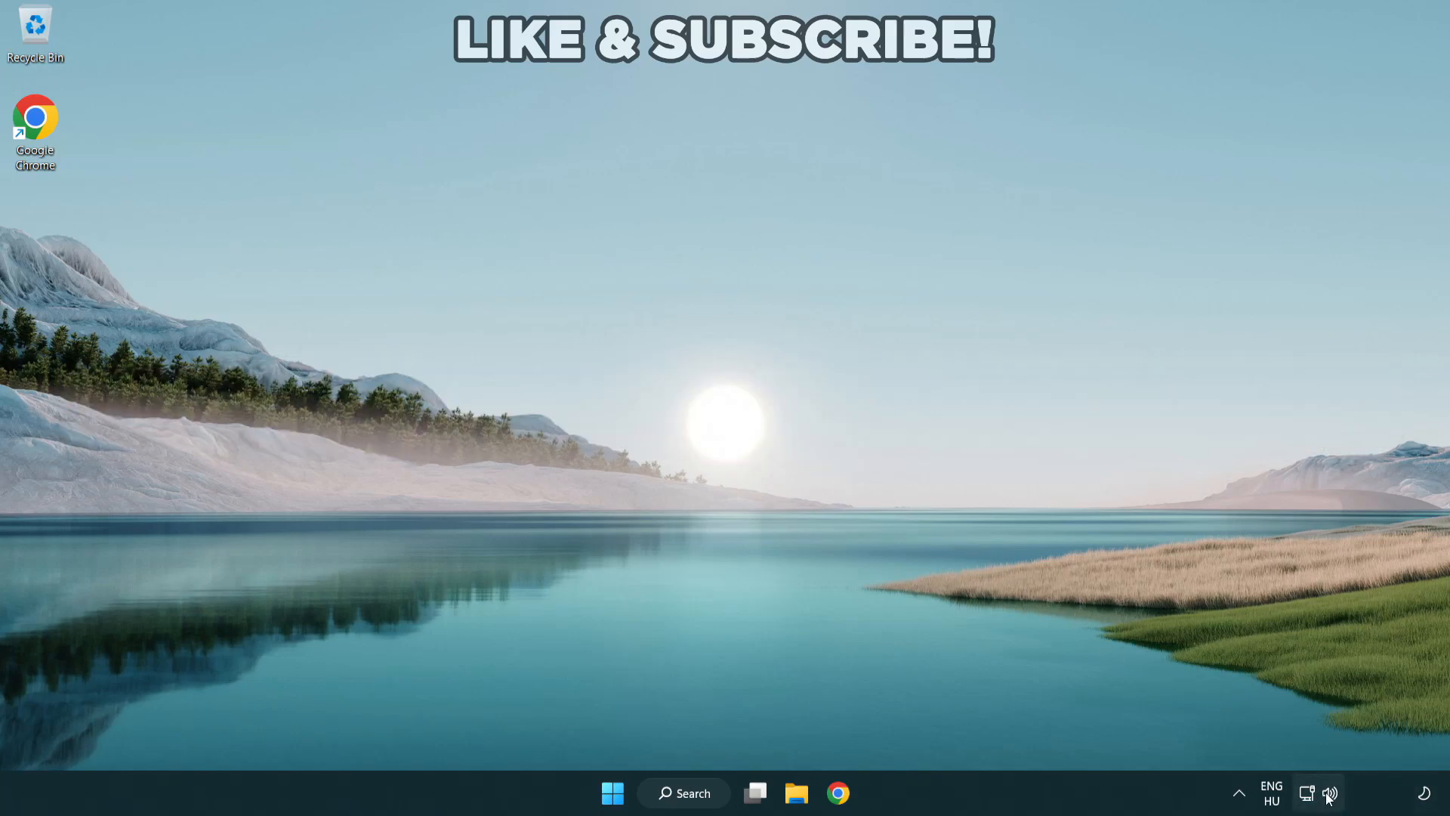
Check the quick settings output device list, then reset all sound devices and app volumes in Volume mixer.
{"action": "left_click", "coordinate": [1319, 792]}
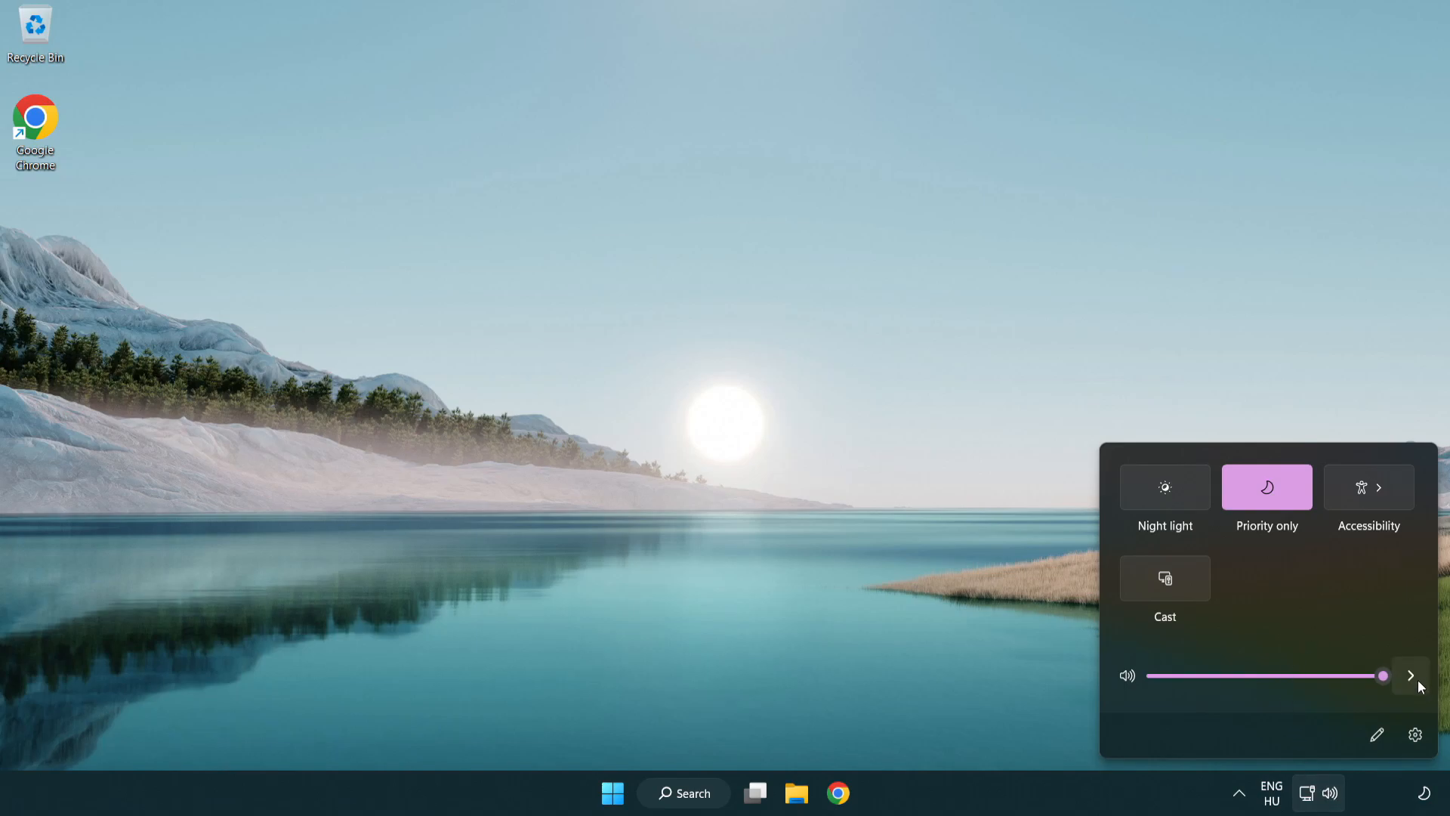
{"action": "mouse_move", "coordinate": [1410, 675]}
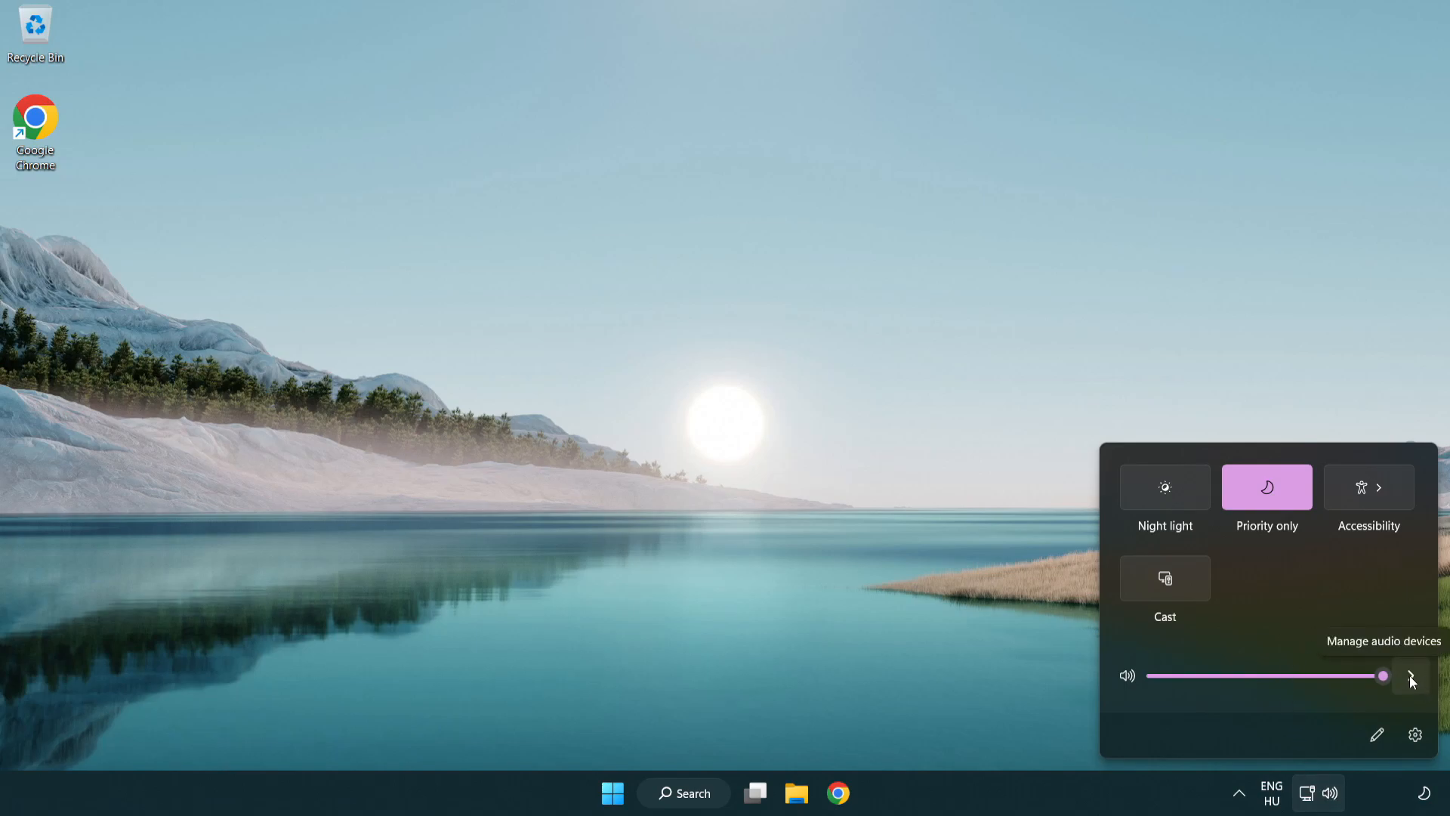
{"action": "left_click", "coordinate": [1411, 675]}
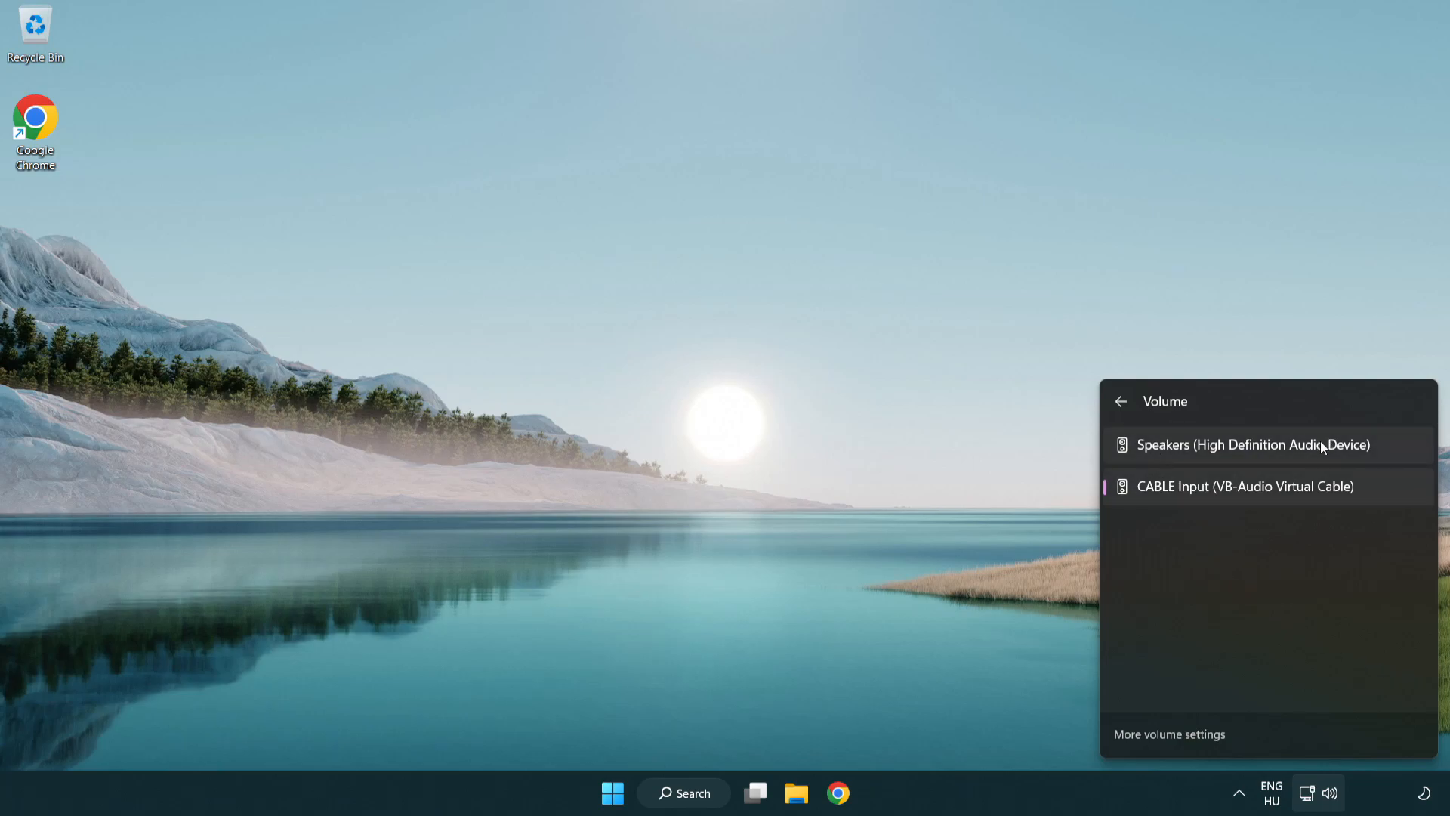
{"action": "mouse_move", "coordinate": [1391, 453]}
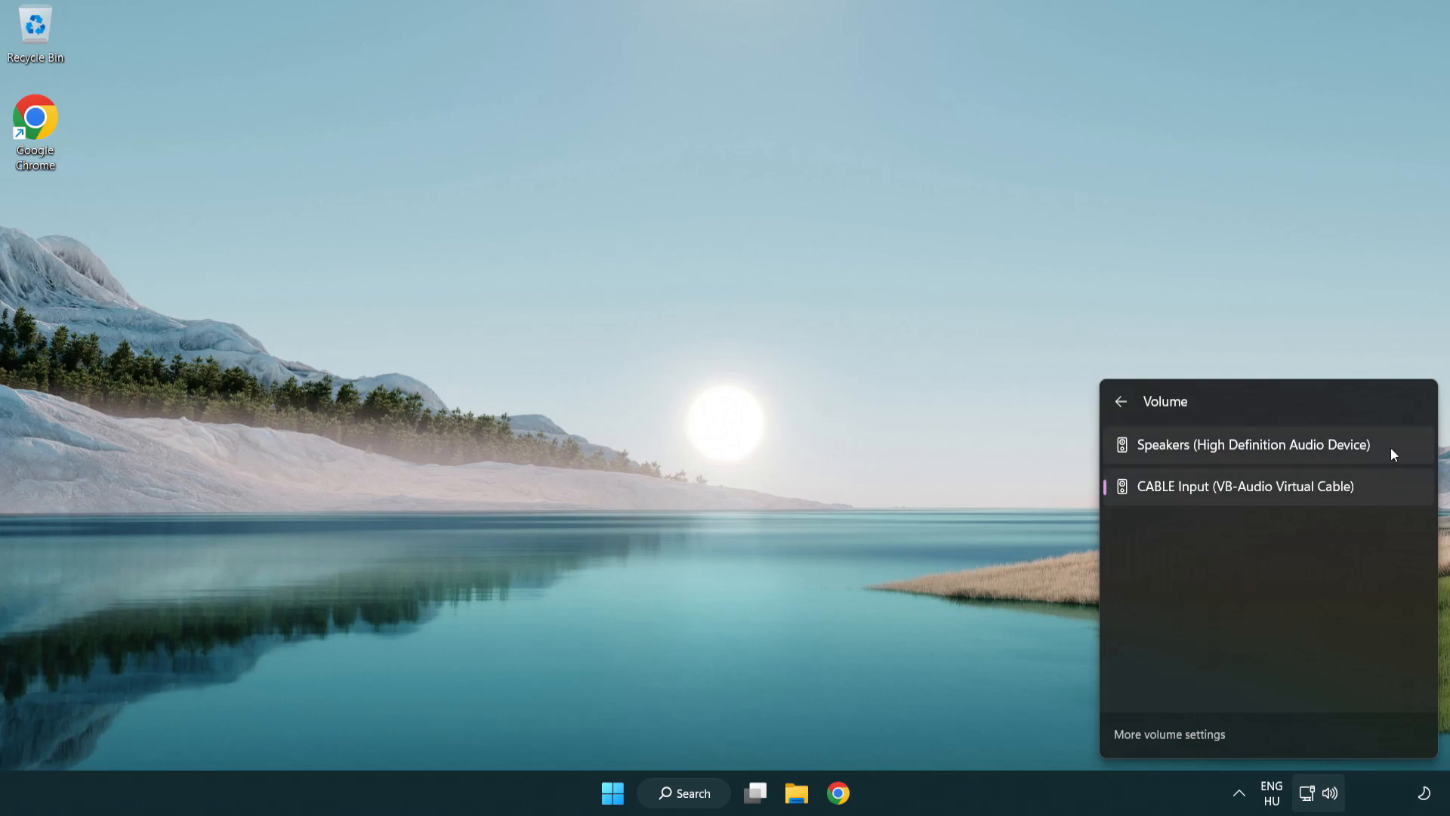
{"action": "left_click", "coordinate": [1252, 444]}
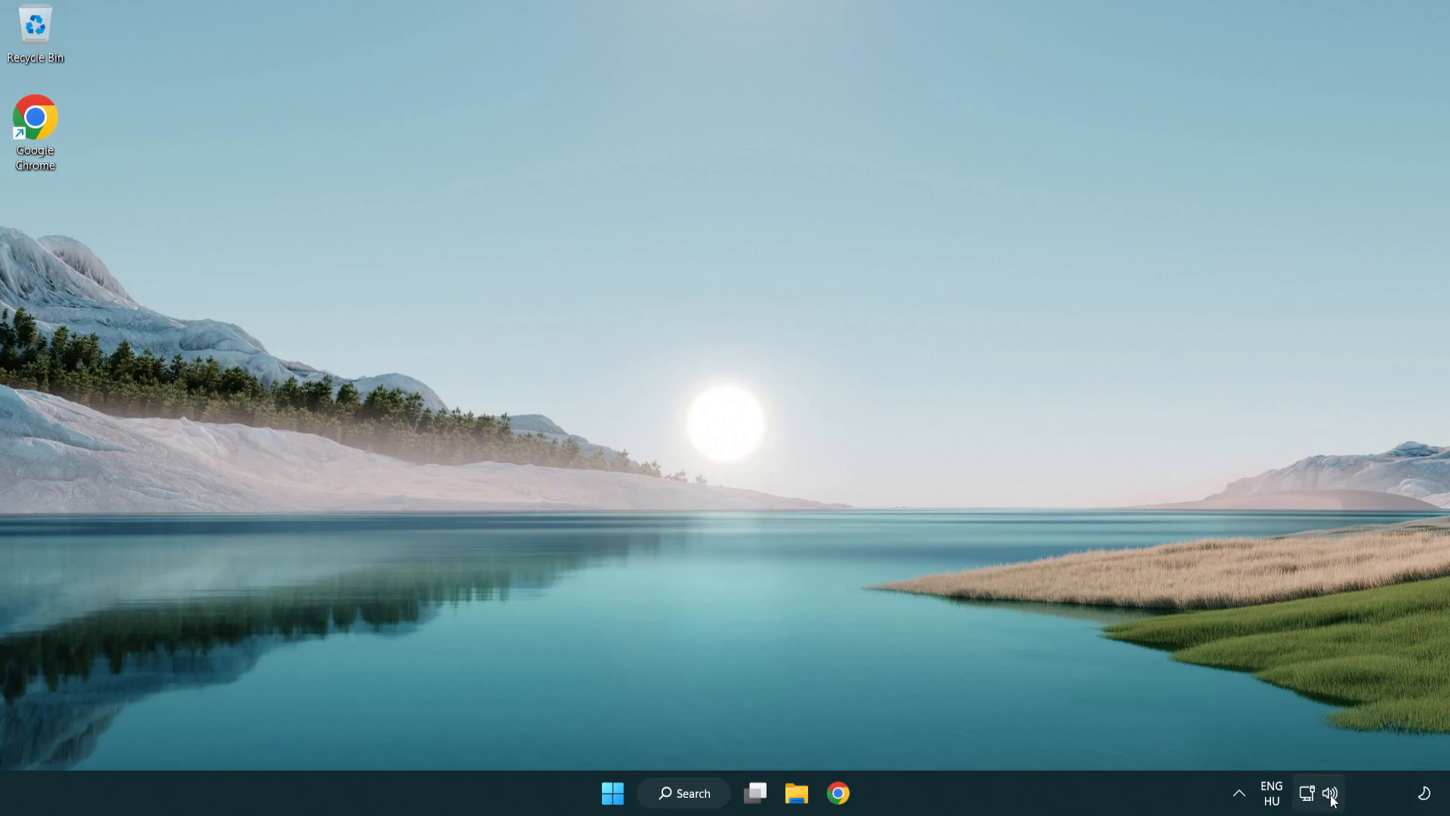
{"action": "right_click", "coordinate": [1331, 794]}
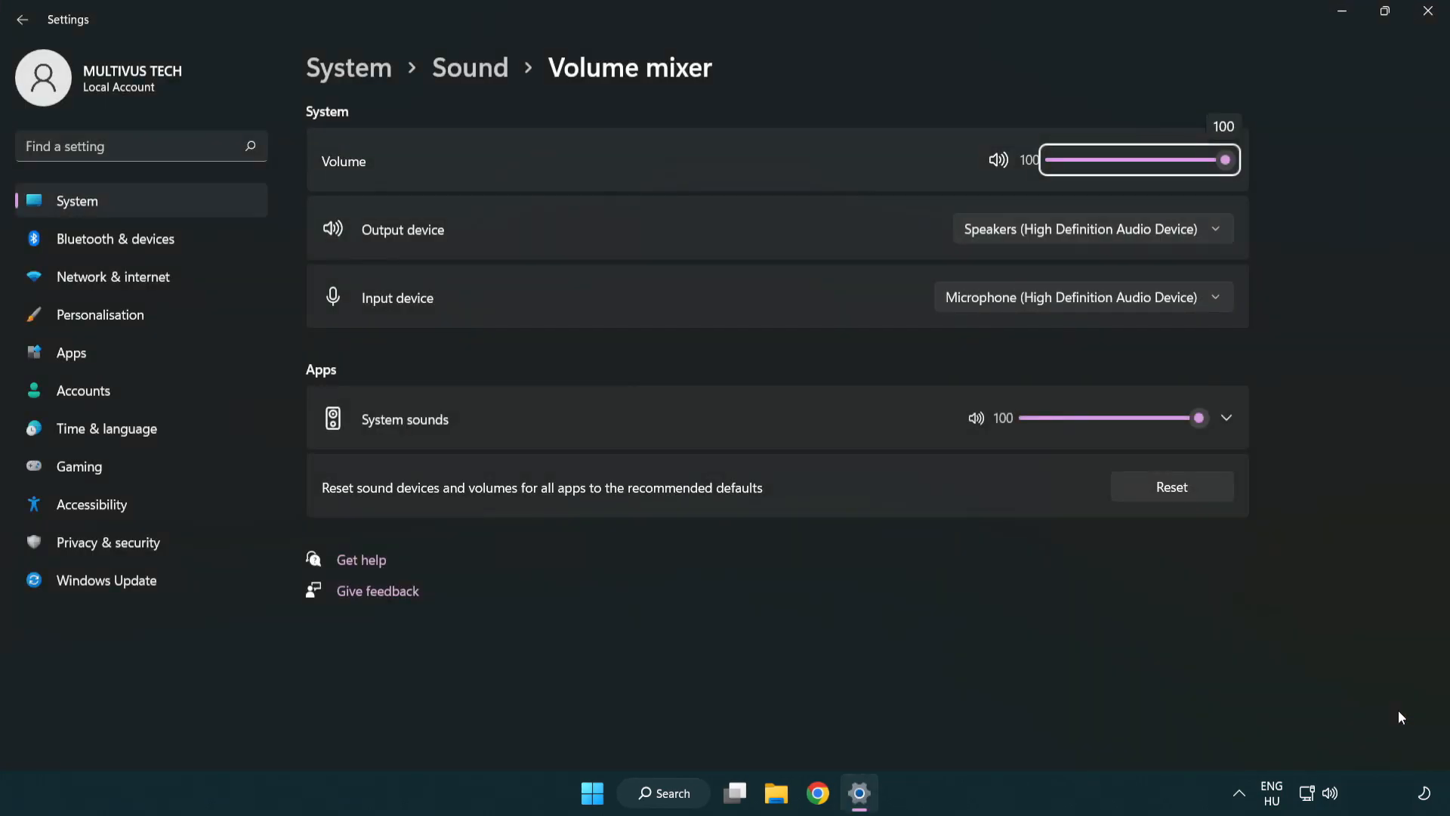
{"action": "mouse_move", "coordinate": [325, 508]}
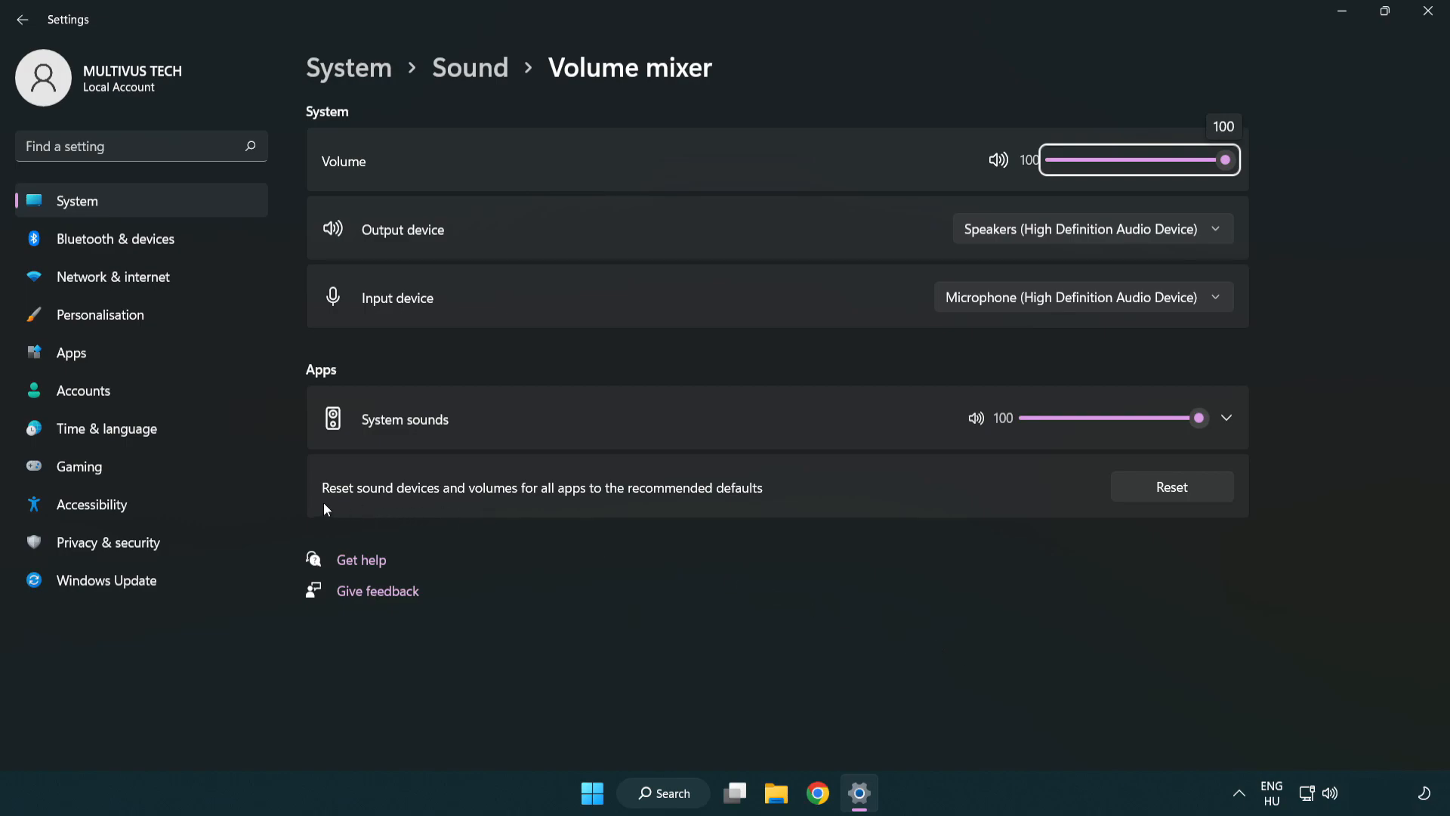
{"action": "mouse_move", "coordinate": [705, 502]}
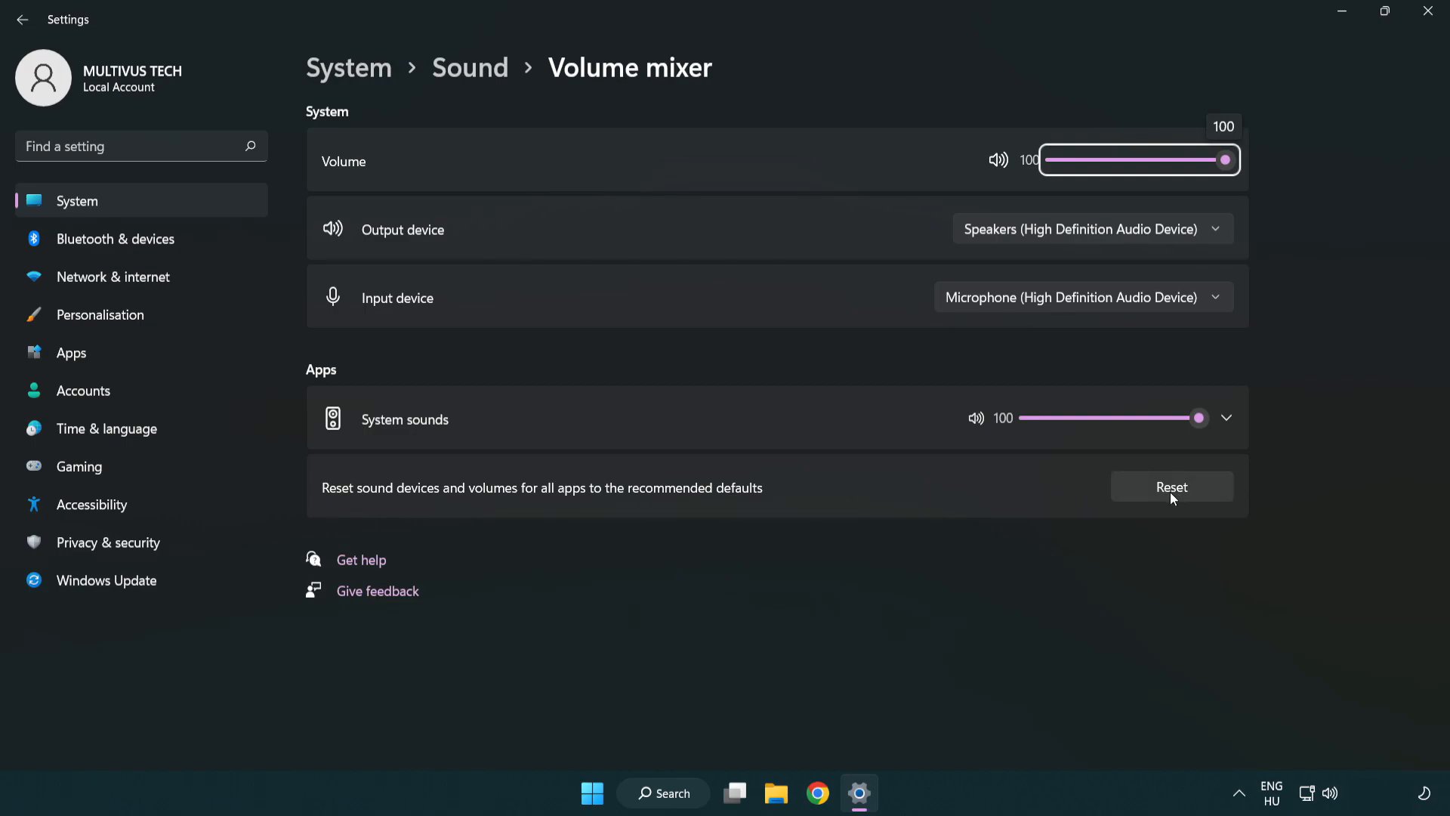
{"action": "left_click", "coordinate": [1171, 486]}
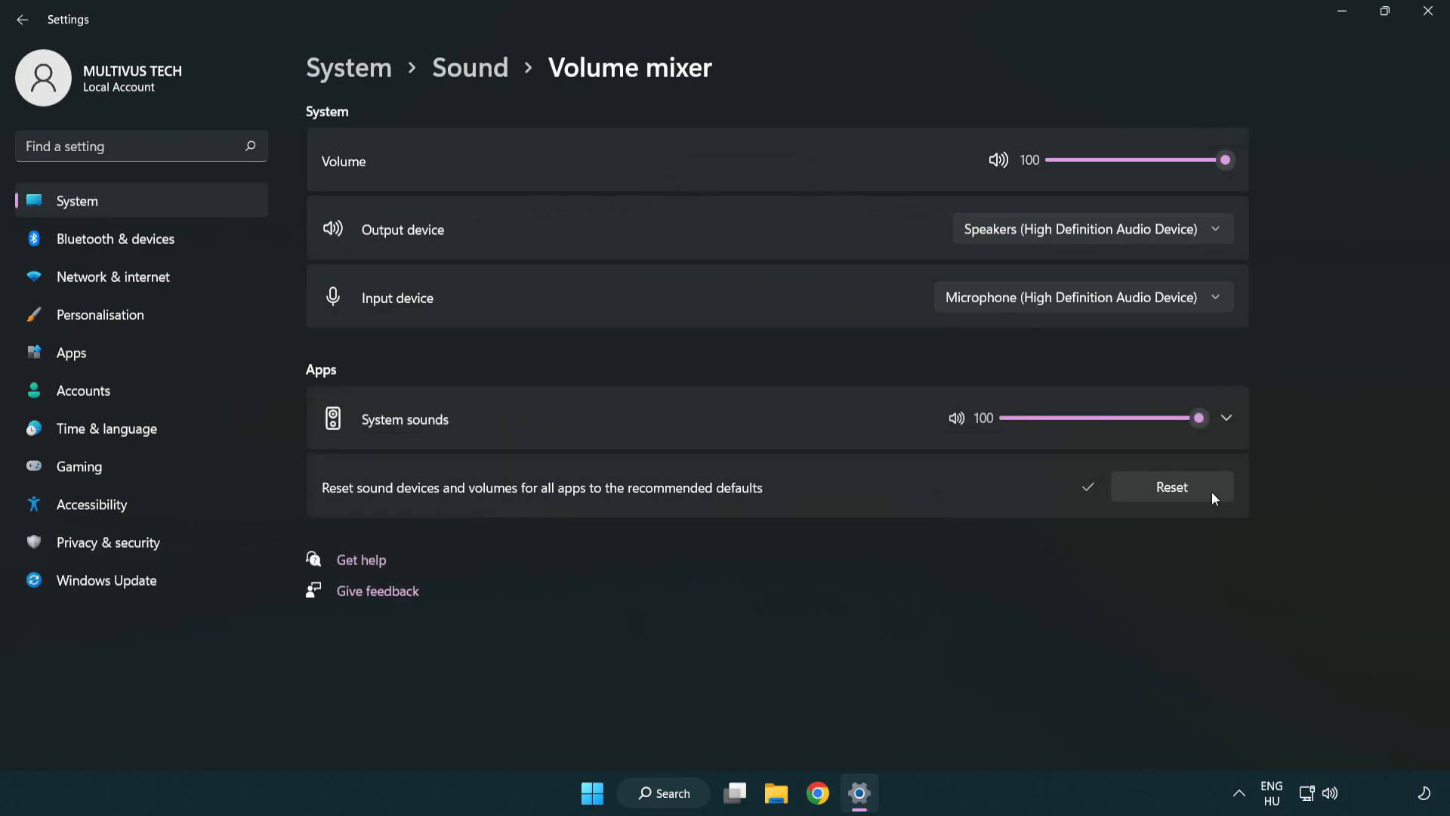
{"action": "mouse_move", "coordinate": [1100, 519]}
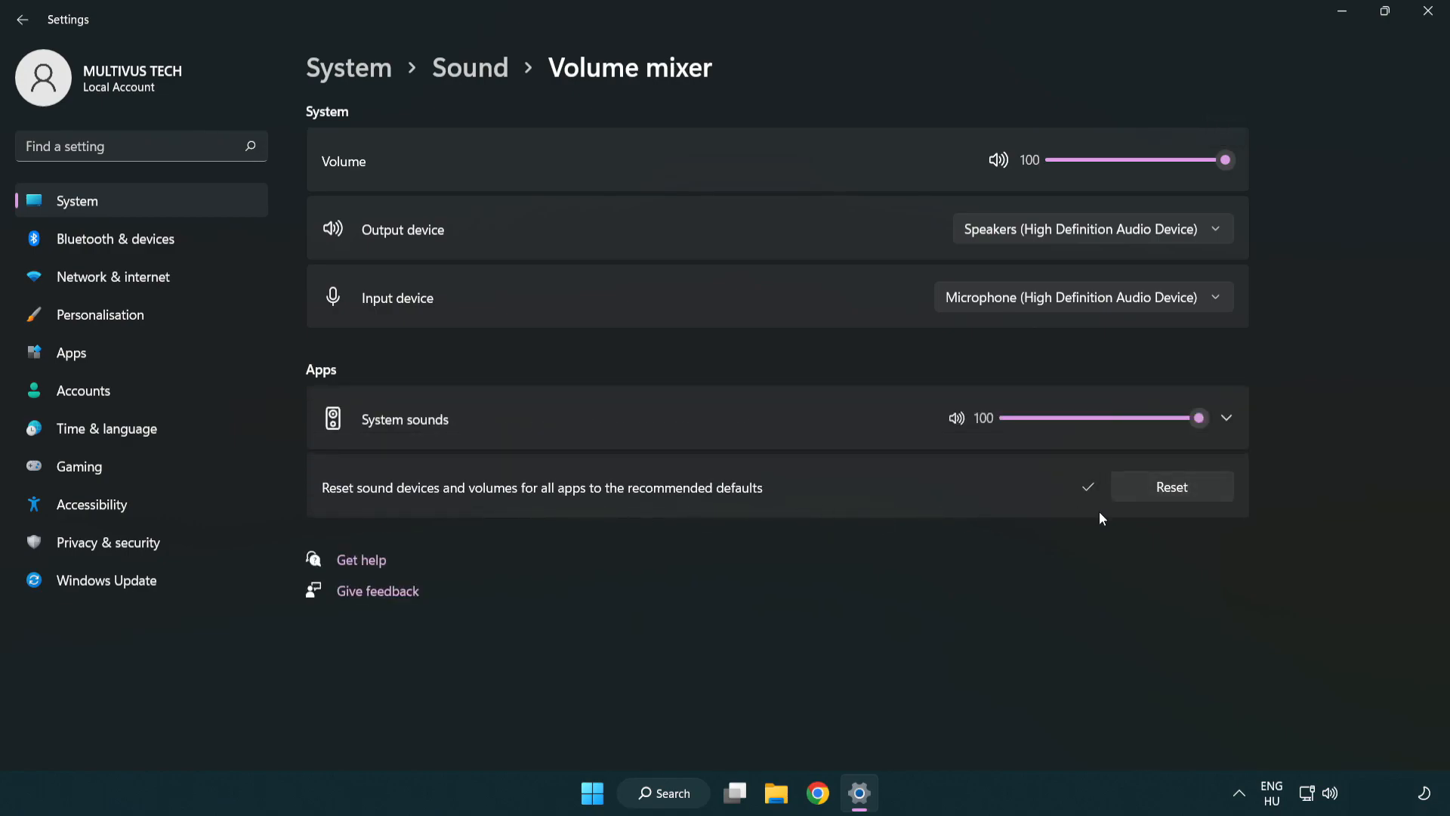
{"action": "mouse_move", "coordinate": [1431, 16]}
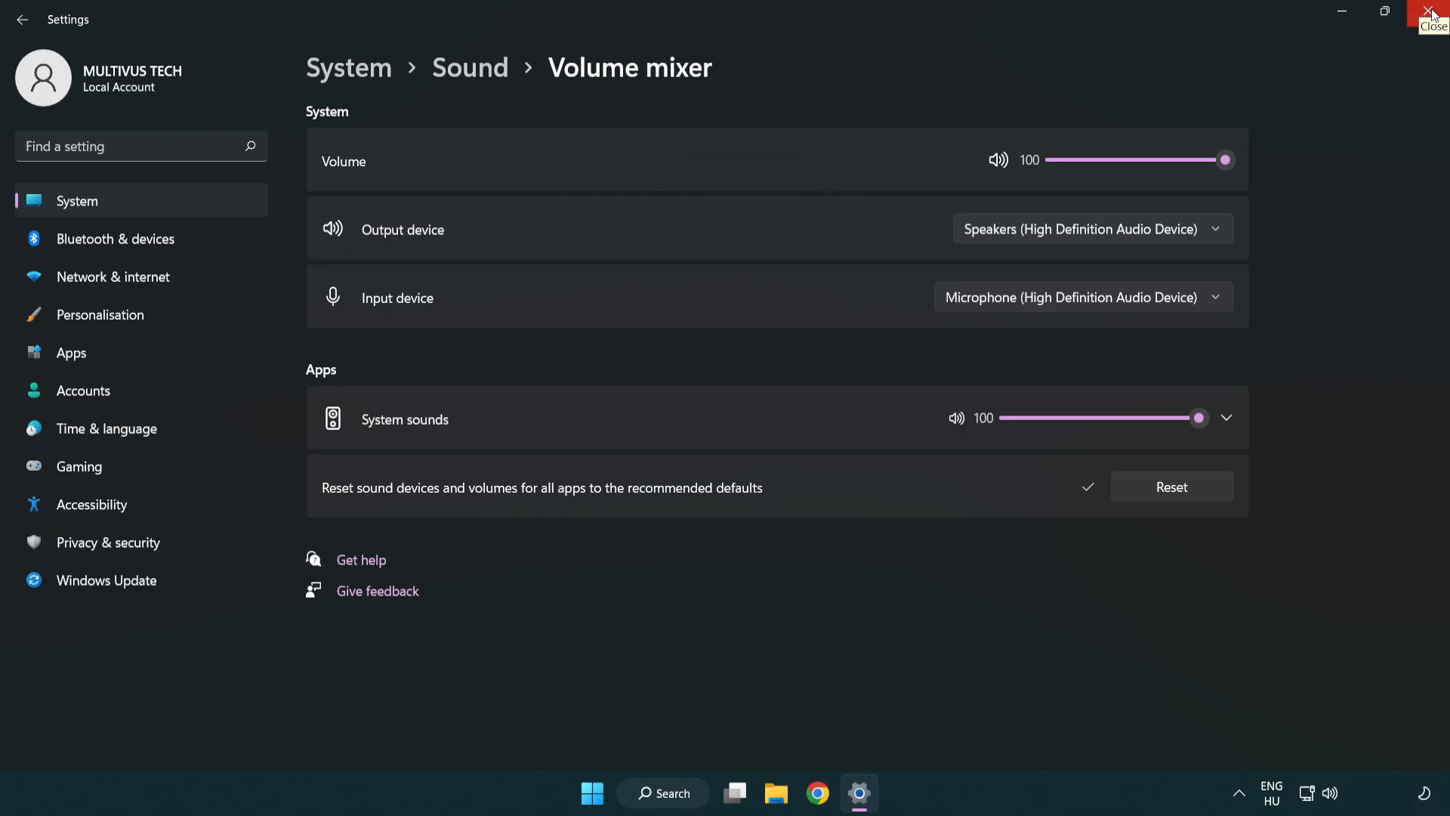
Close the Settings window and show the speaker tray icon's shortcut menu.
{"action": "left_click", "coordinate": [1433, 13]}
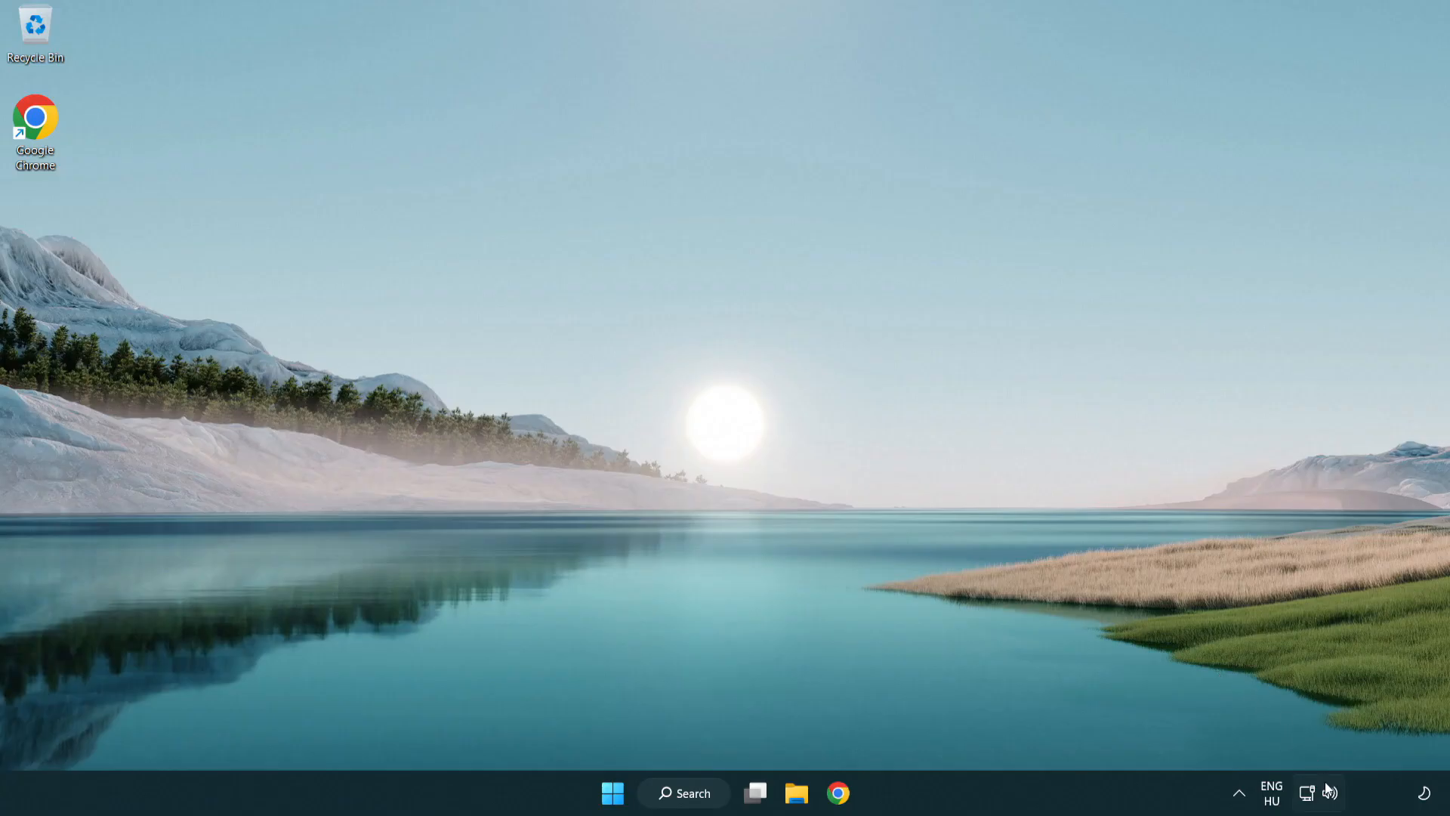
{"action": "right_click", "coordinate": [1330, 793]}
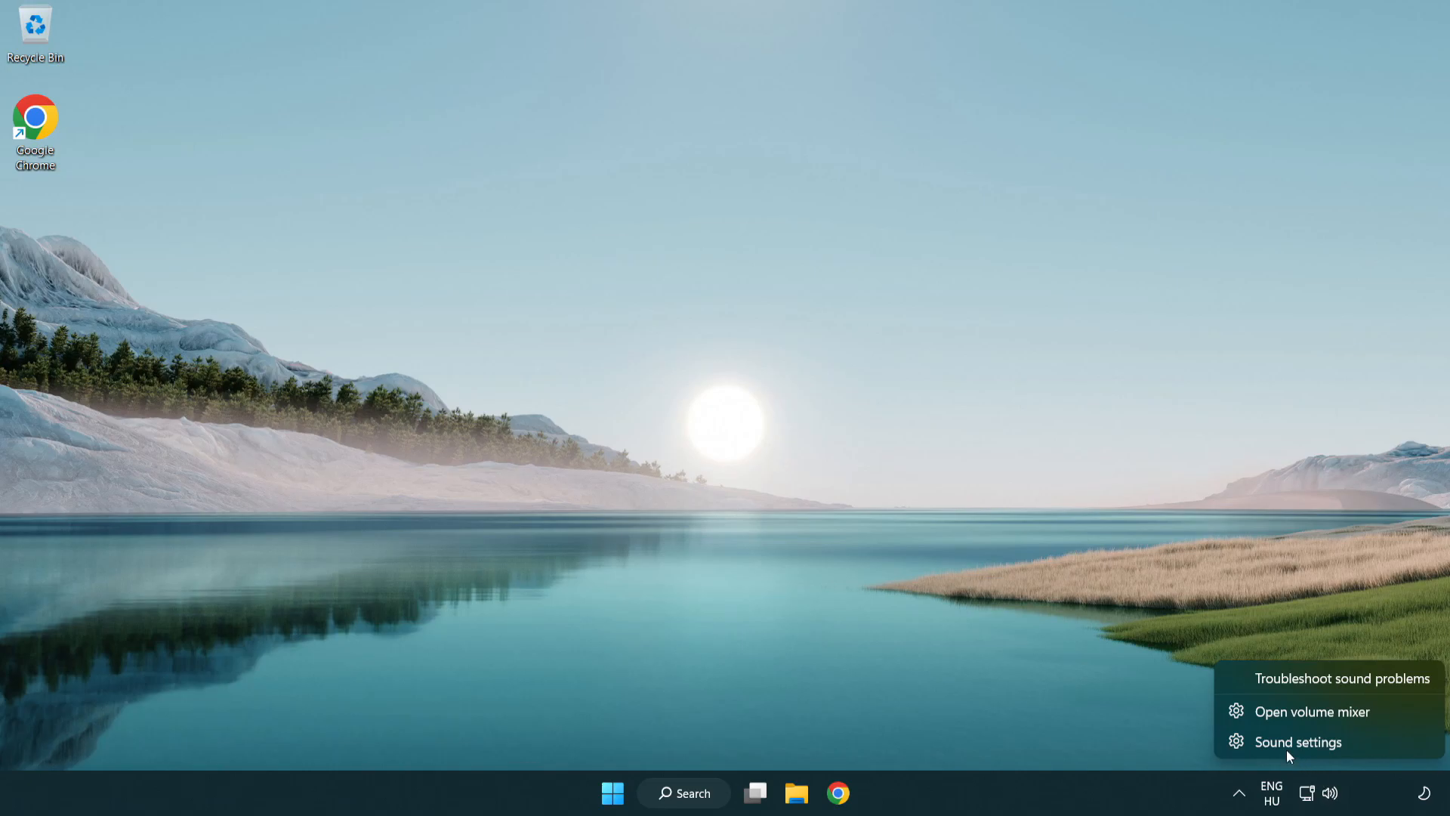
{"action": "mouse_move", "coordinate": [1387, 752]}
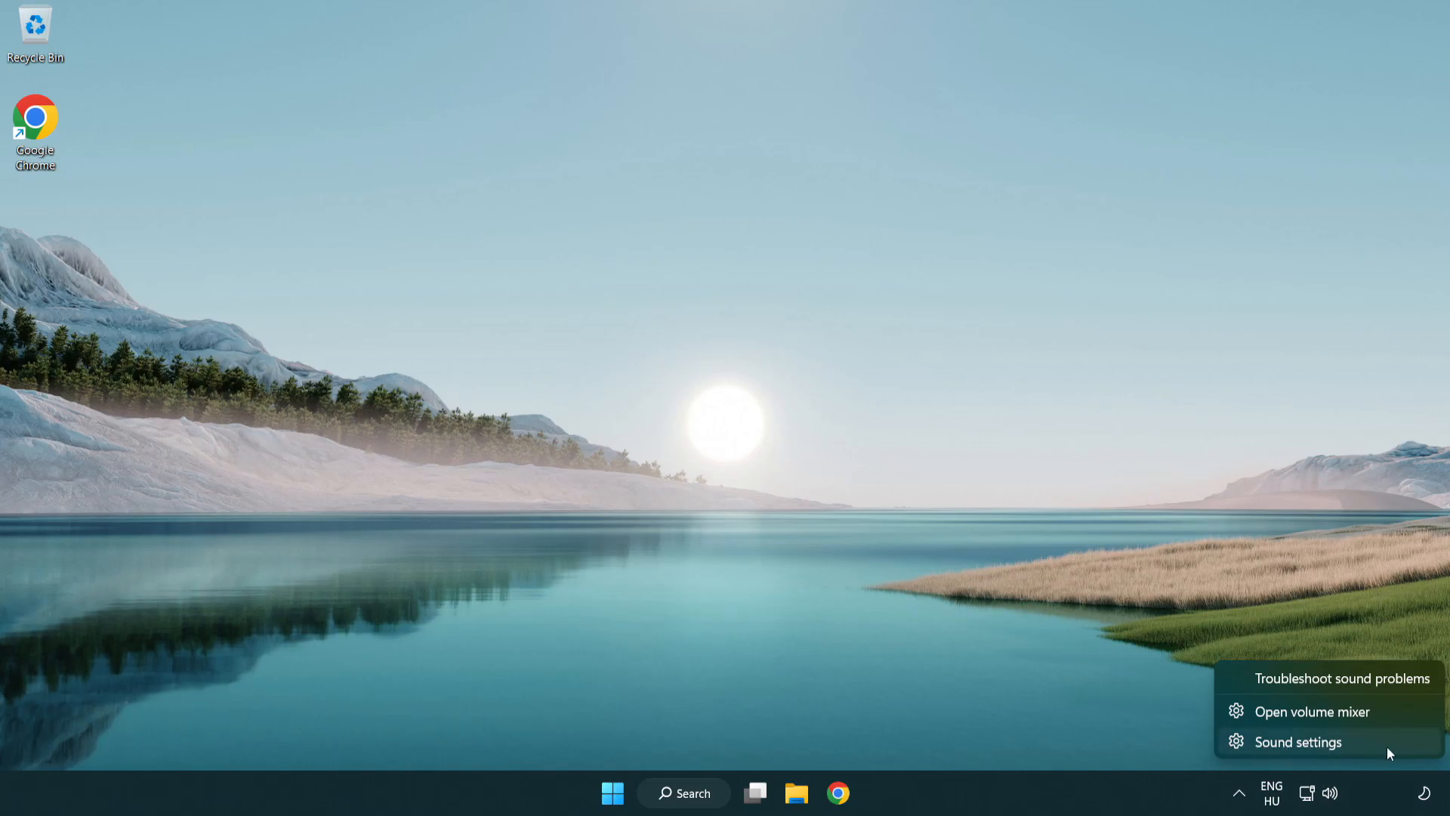
Open Sound settings from the tray menu and scroll down to the Advanced section.
{"action": "left_click", "coordinate": [1296, 741]}
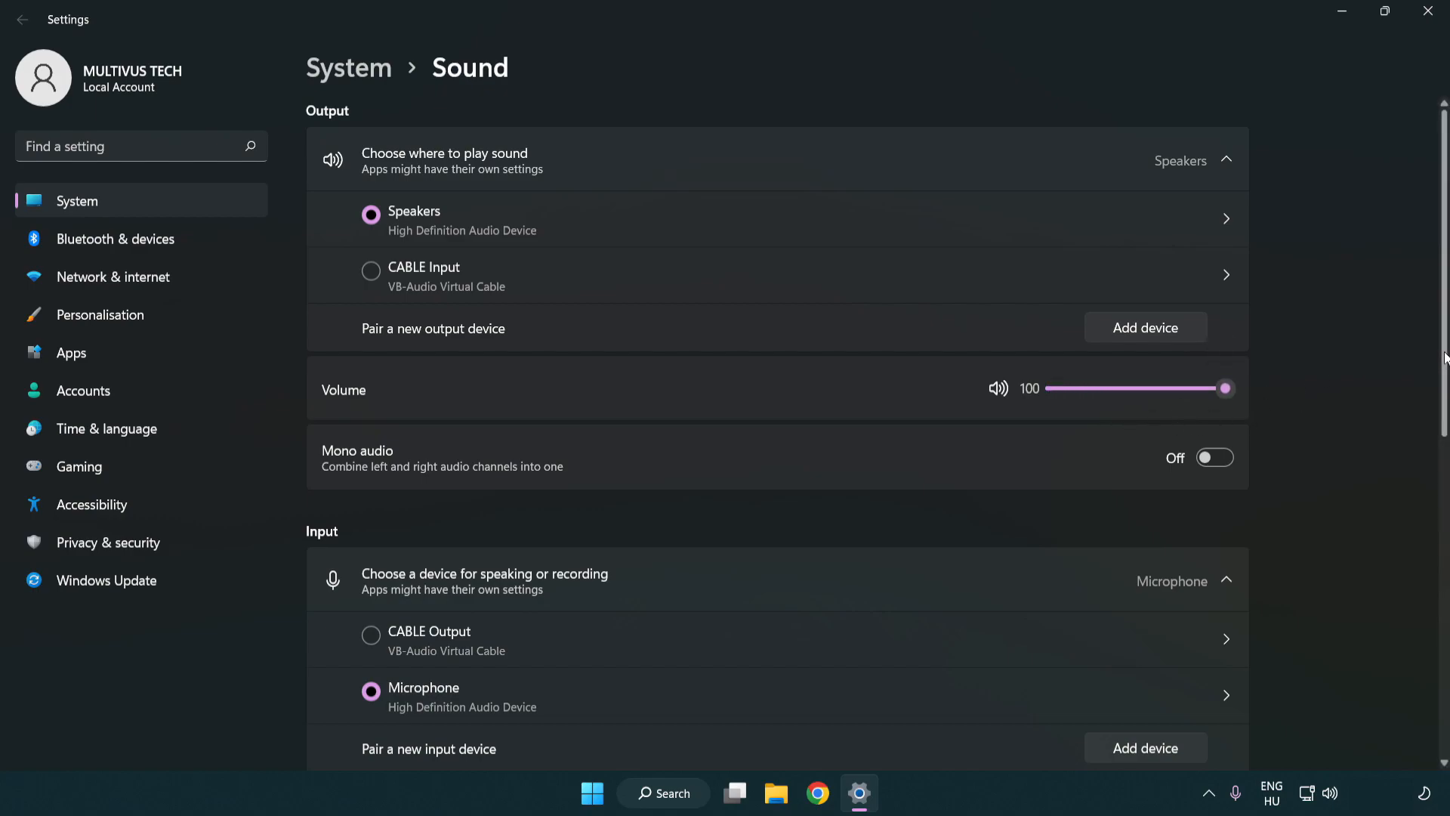
{"action": "scroll", "scroll_direction": "down", "scroll_amount": 3}
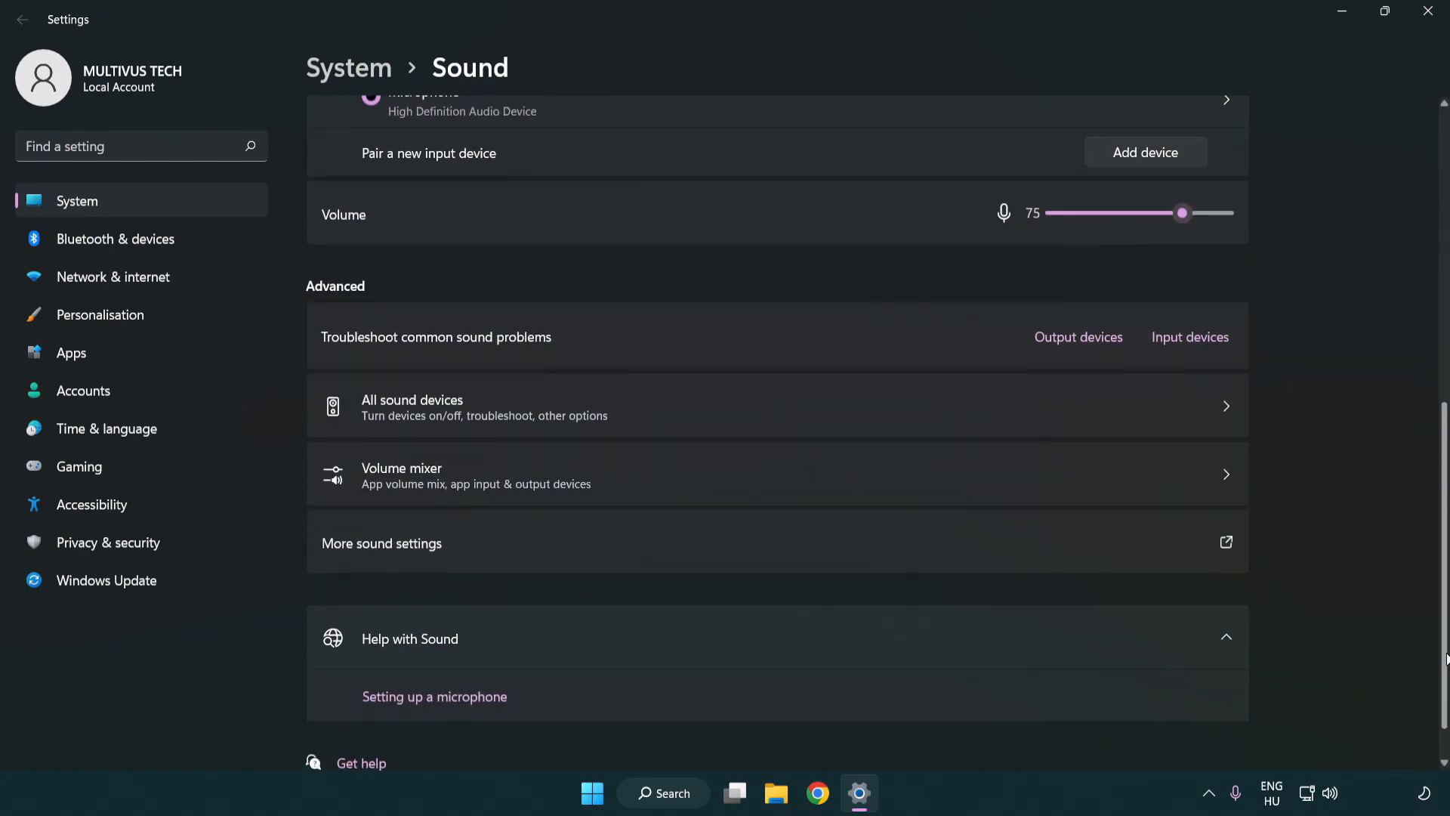
{"action": "scroll", "scroll_direction": "down", "scroll_amount": 3}
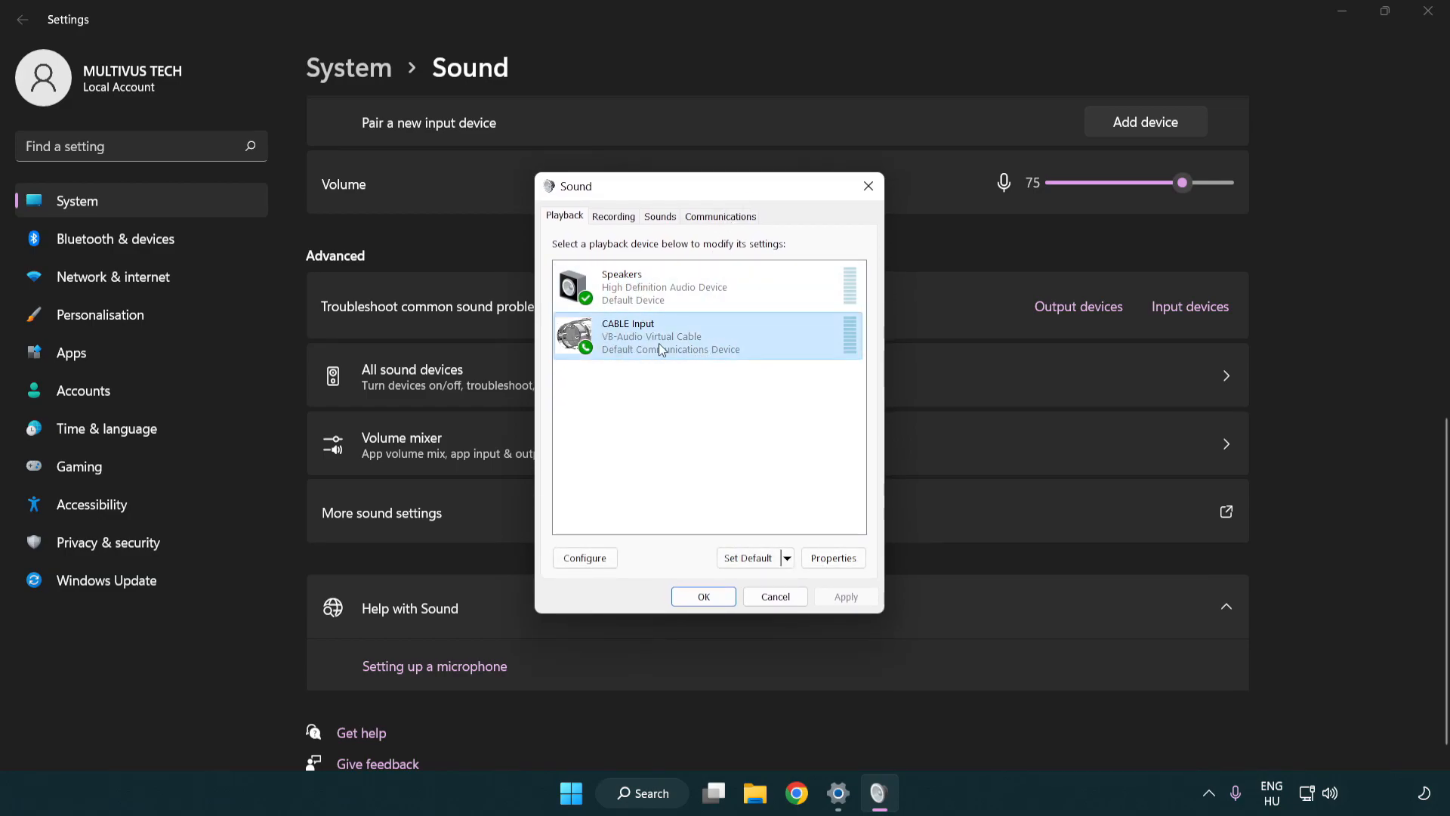
Disable the CABLE Input device in the Playback list.
{"action": "right_click", "coordinate": [656, 336]}
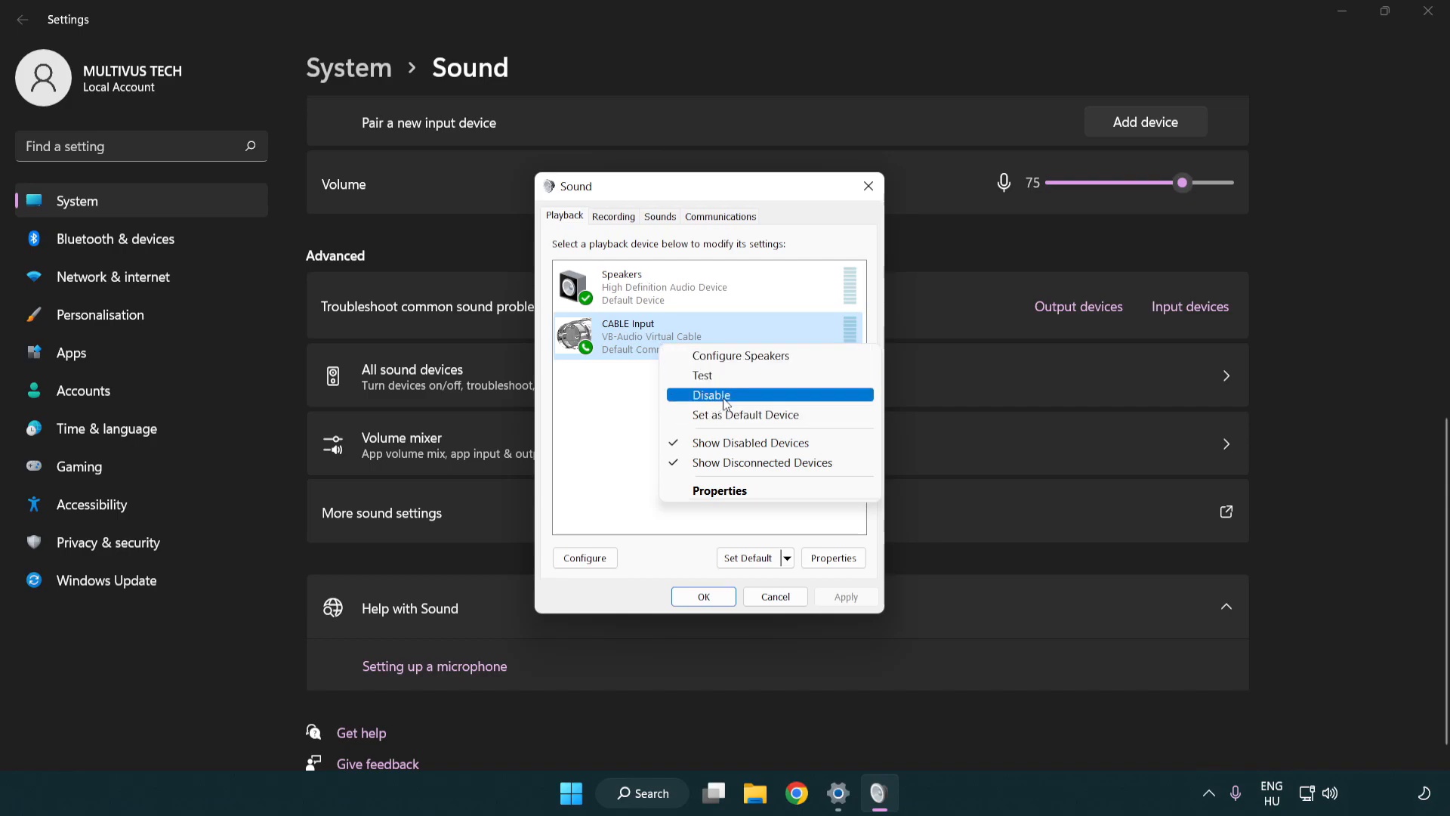
{"action": "left_click", "coordinate": [710, 395]}
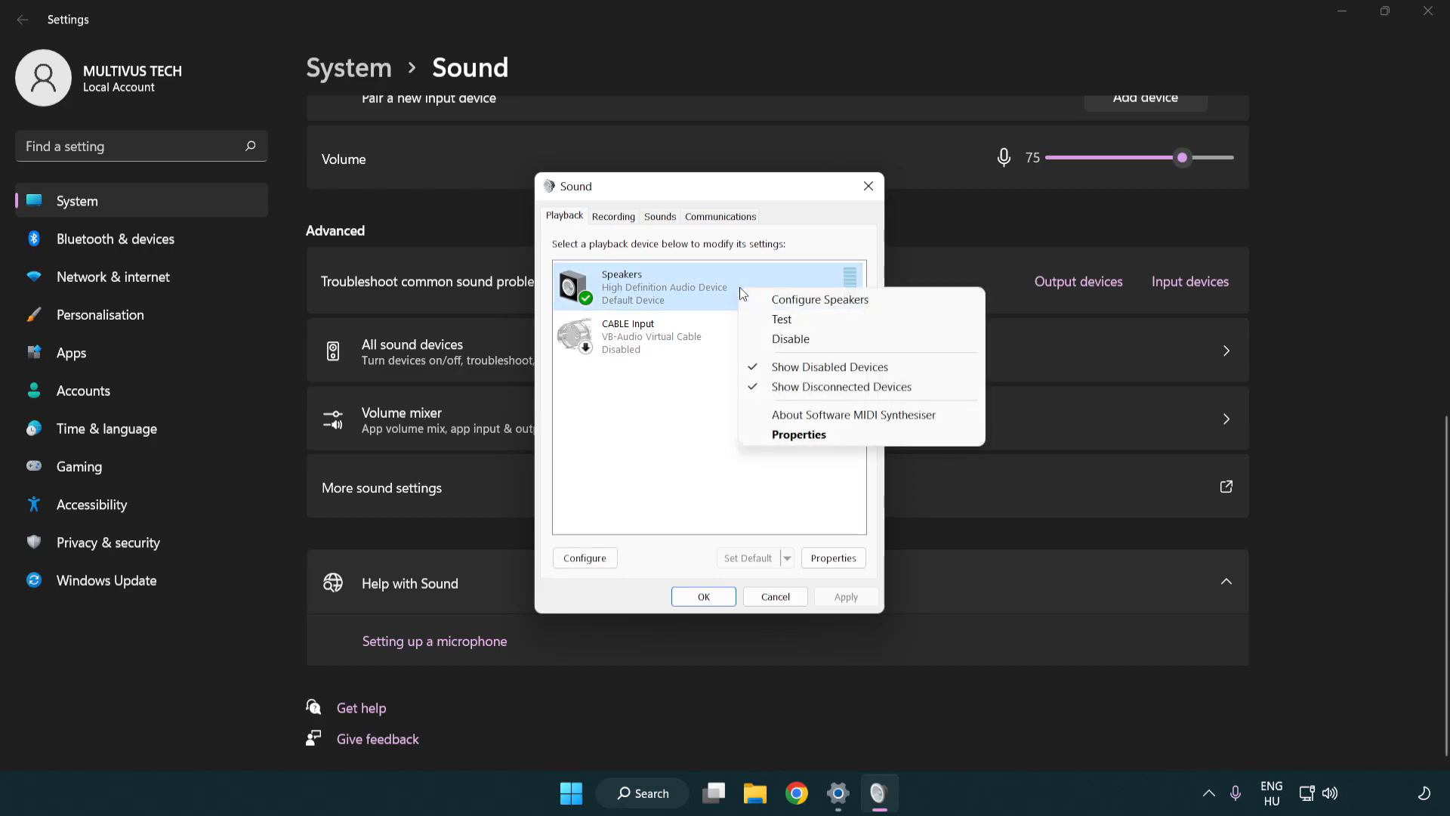
{"action": "mouse_move", "coordinate": [820, 299]}
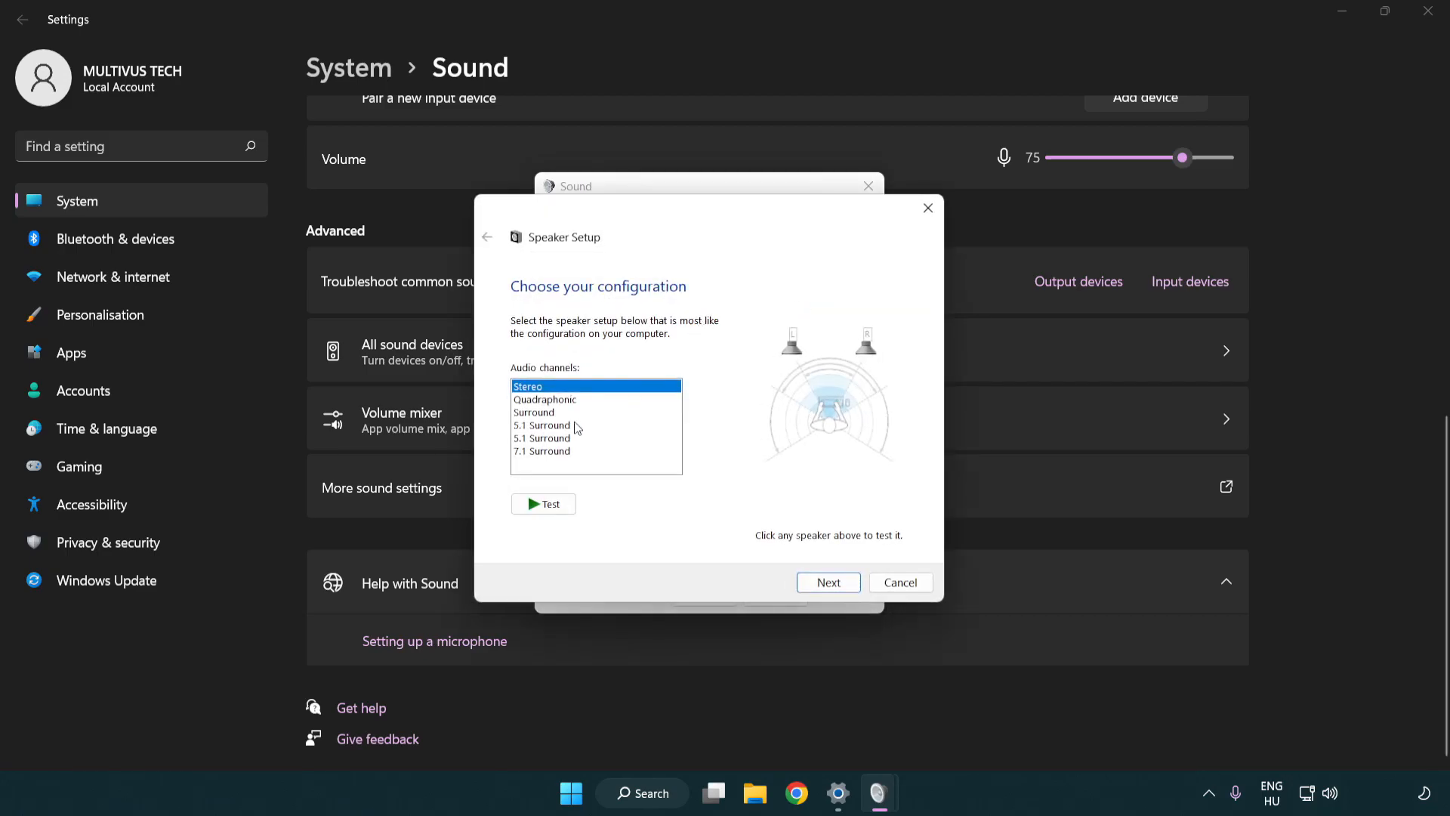
Configure Speakers as 7.1 Surround, keeping full-range front and surround speakers.
{"action": "left_click", "coordinate": [542, 452]}
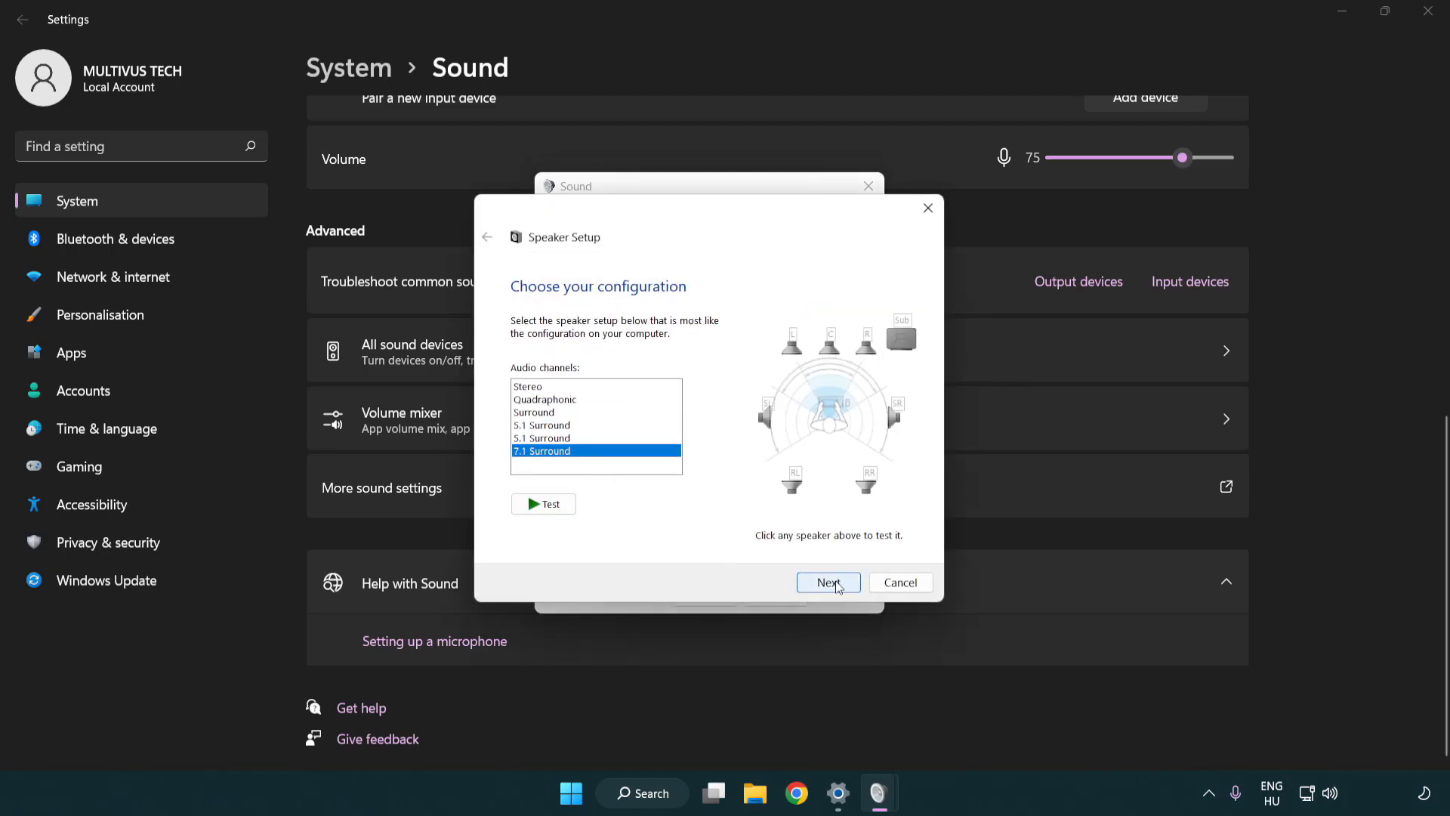
{"action": "left_click", "coordinate": [828, 582]}
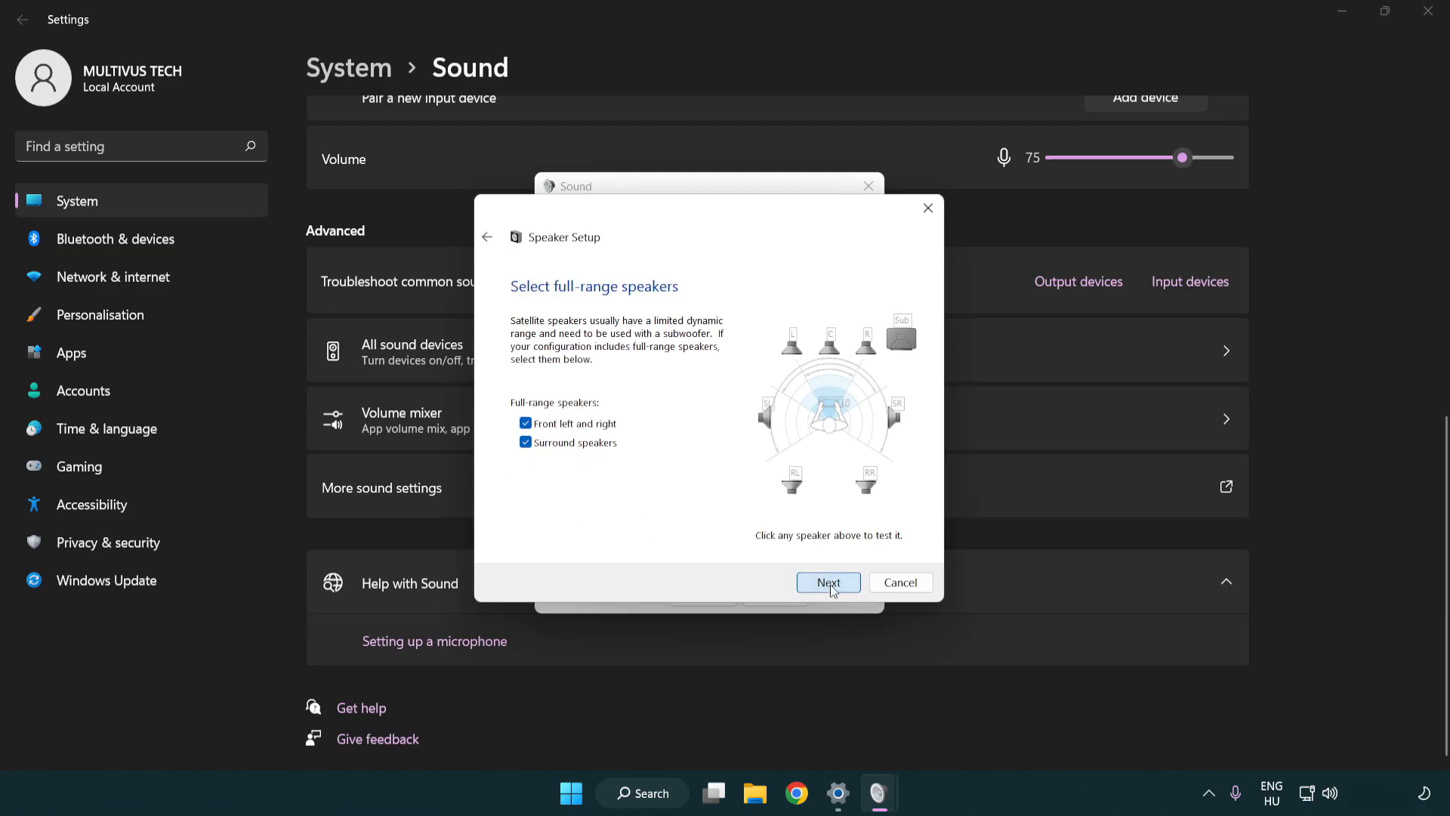
{"action": "left_click", "coordinate": [827, 581]}
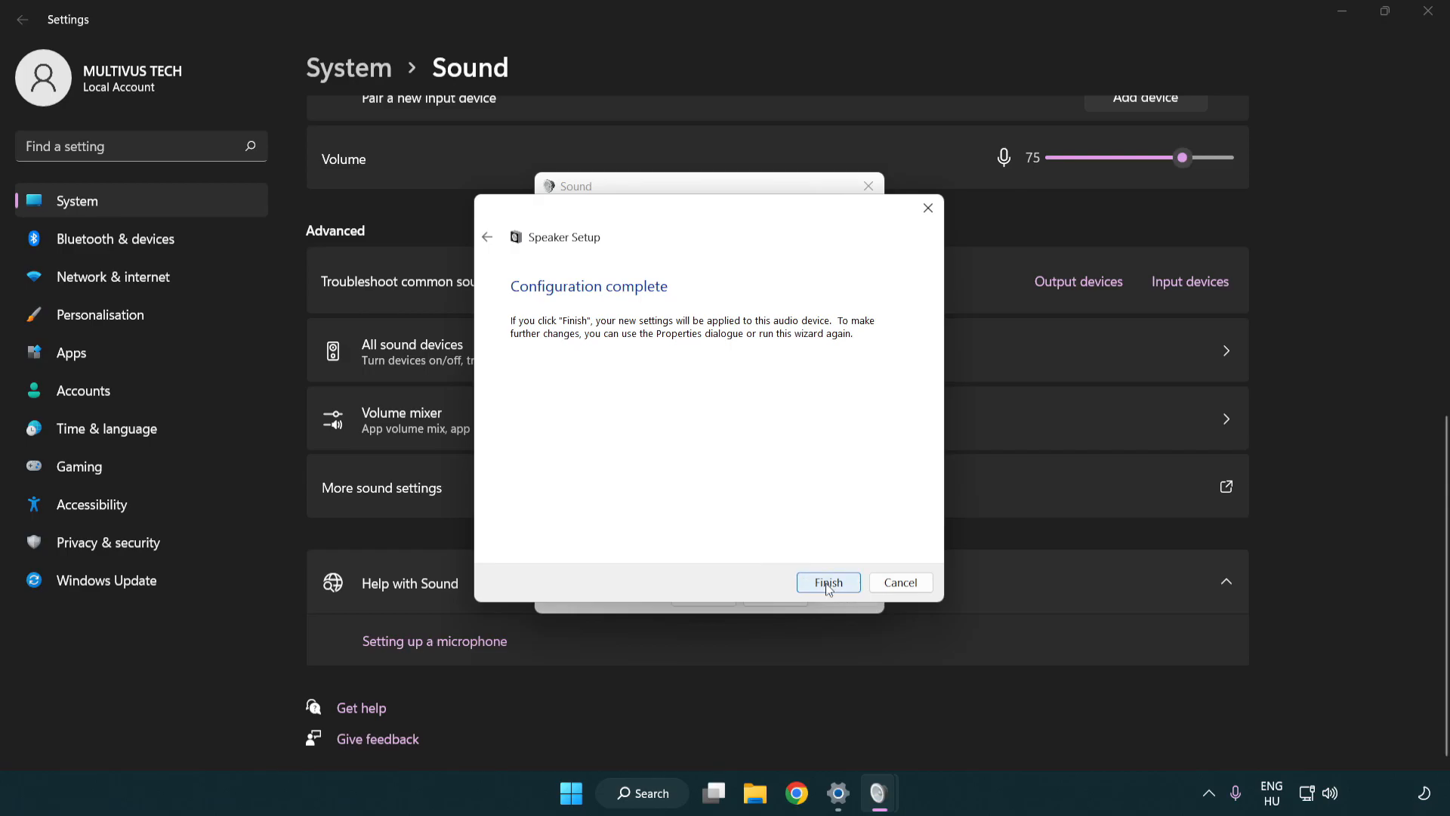
{"action": "left_click", "coordinate": [827, 582]}
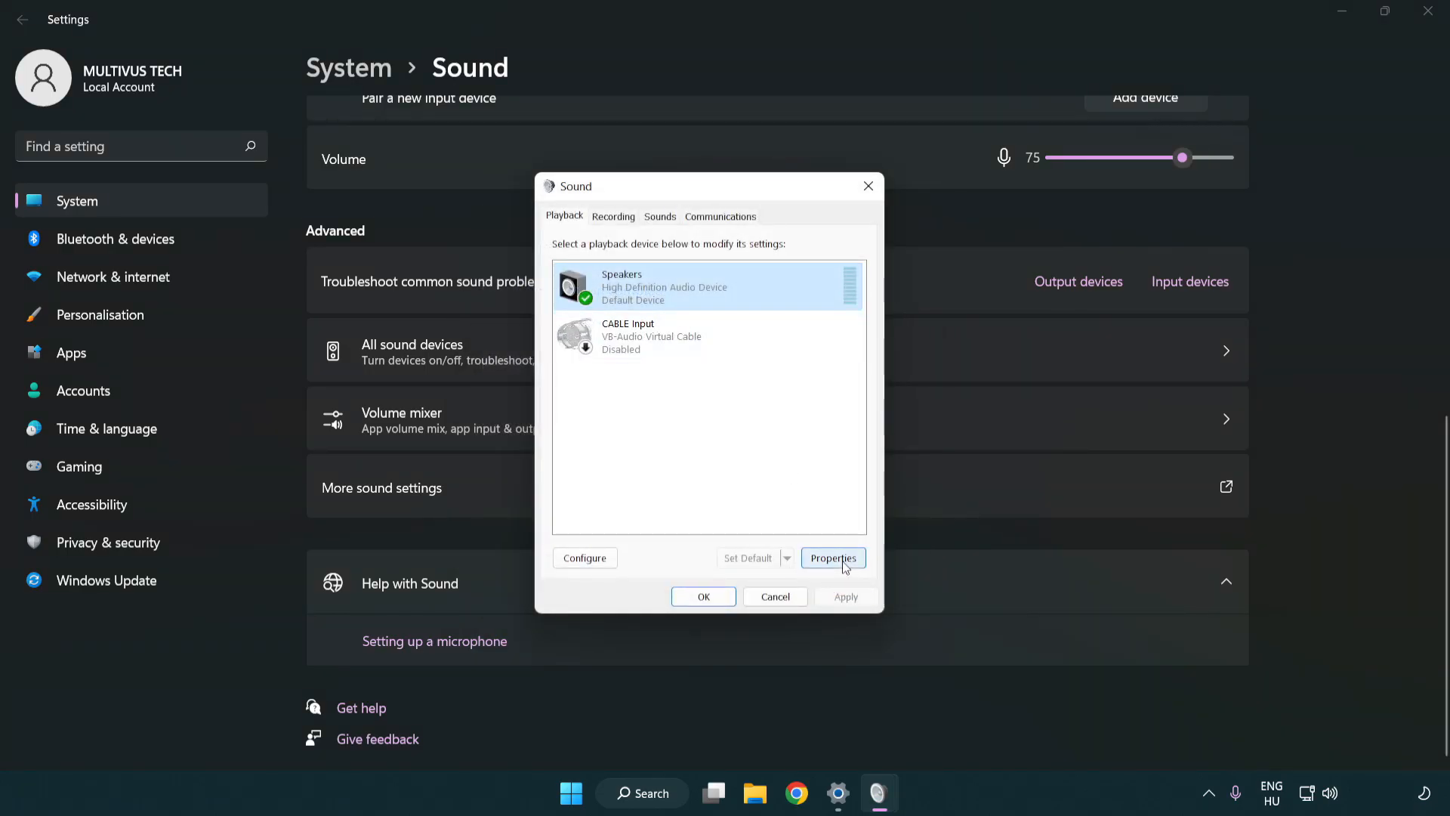
Set the Speakers default format to 16 bit, 48000 Hz (DVD Quality) and close both Sound dialogs.
{"action": "left_click", "coordinate": [832, 557]}
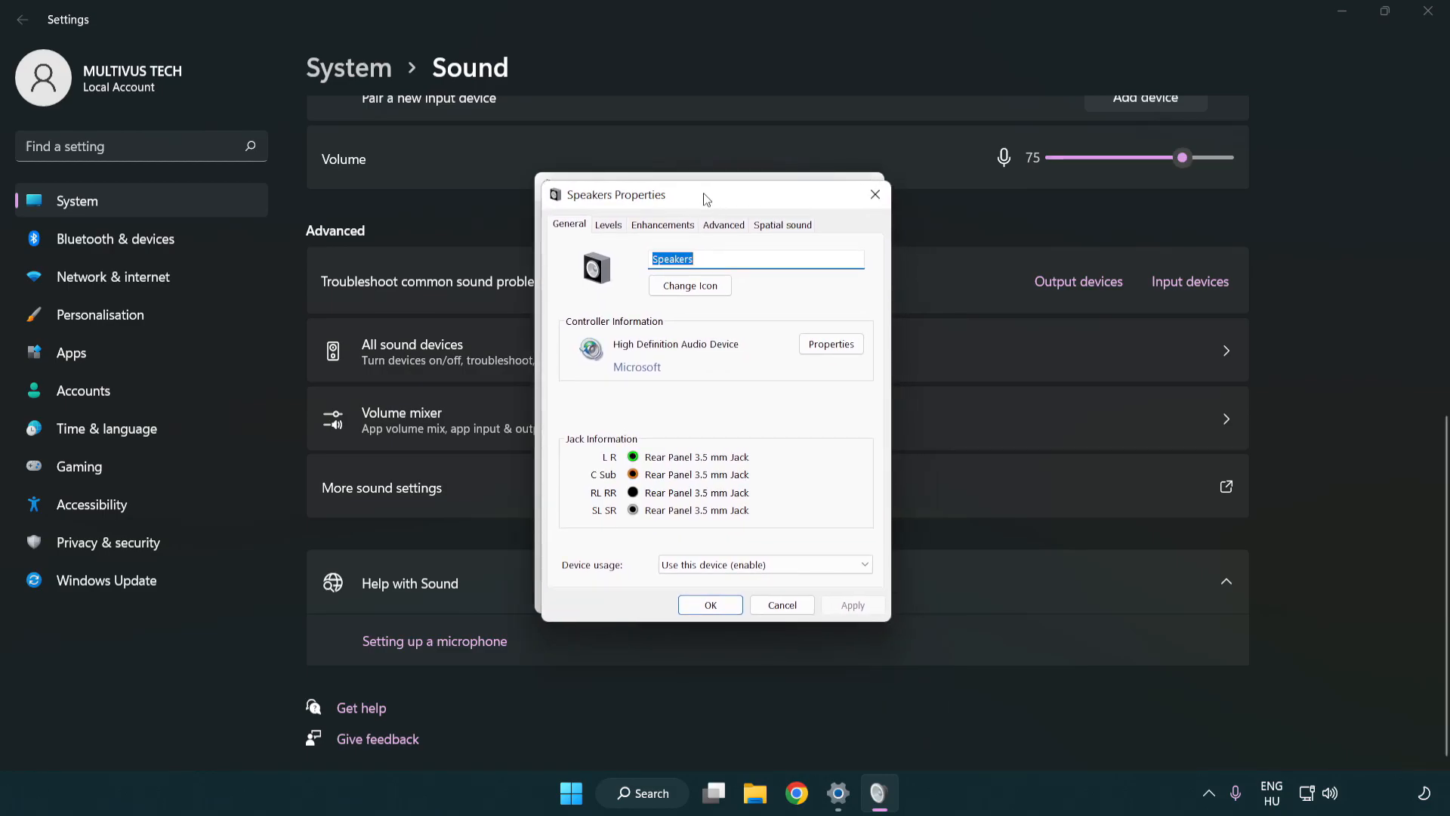
{"action": "left_click", "coordinate": [663, 224]}
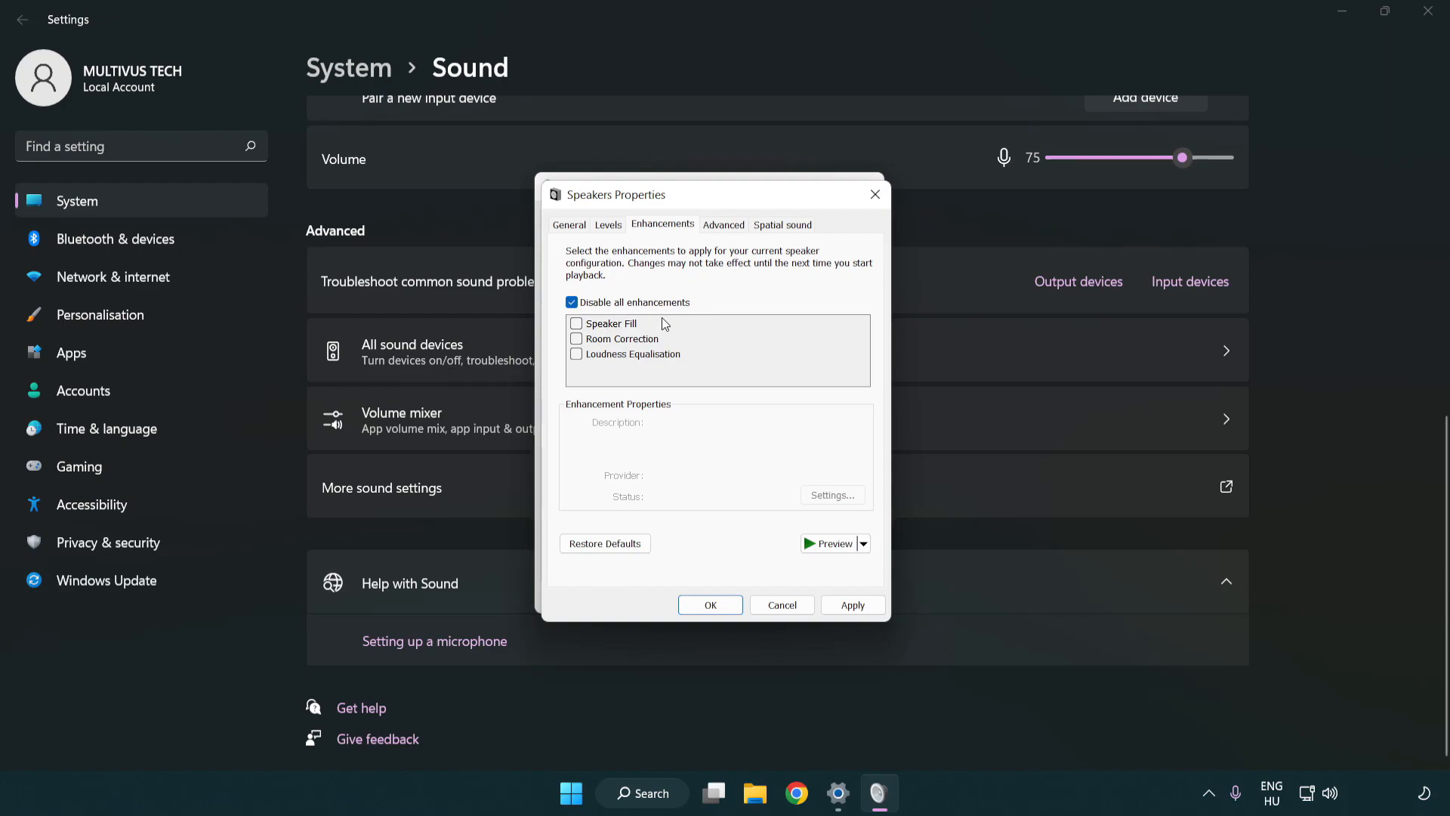
{"action": "mouse_move", "coordinate": [726, 228]}
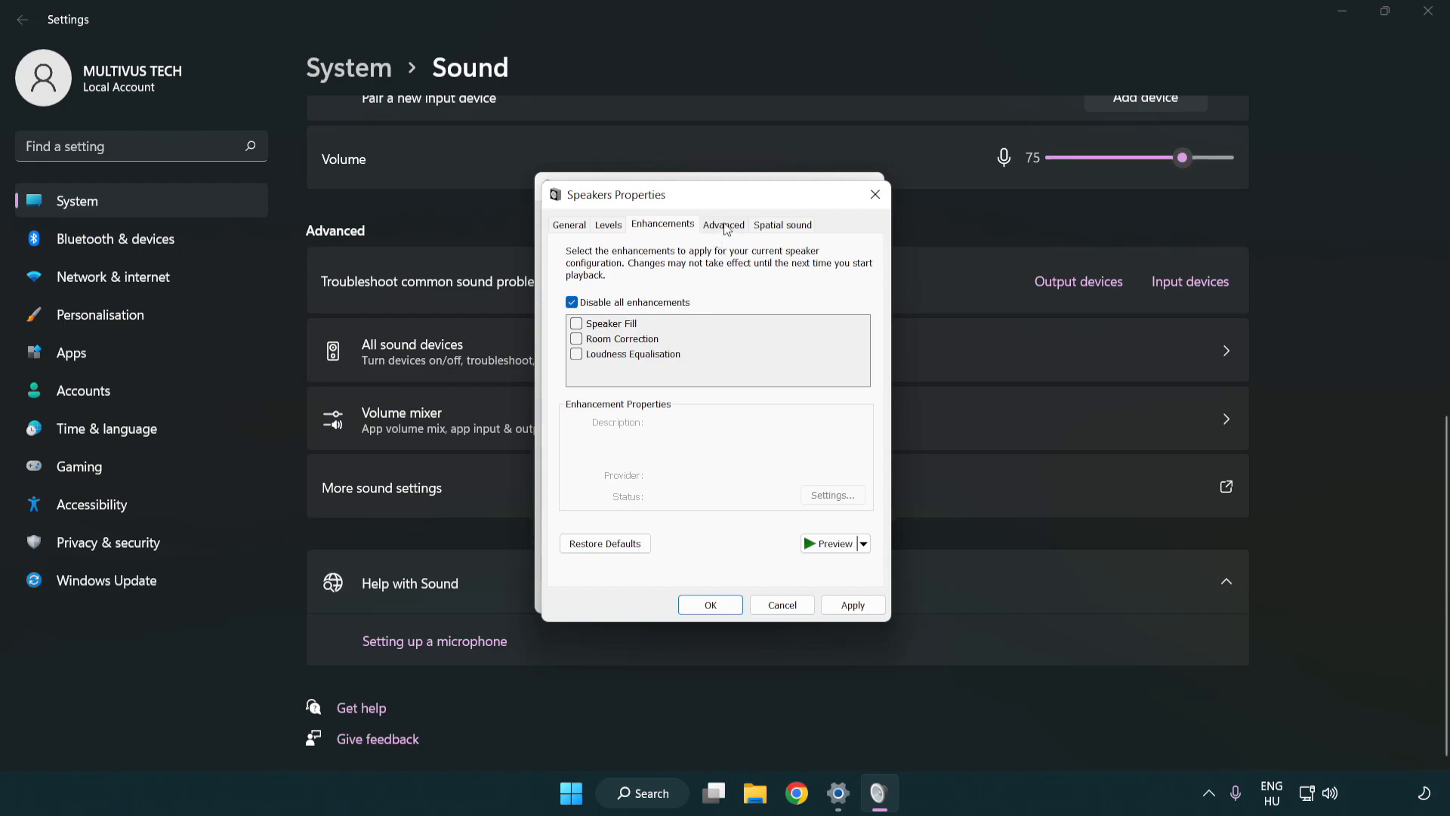
{"action": "left_click", "coordinate": [725, 224]}
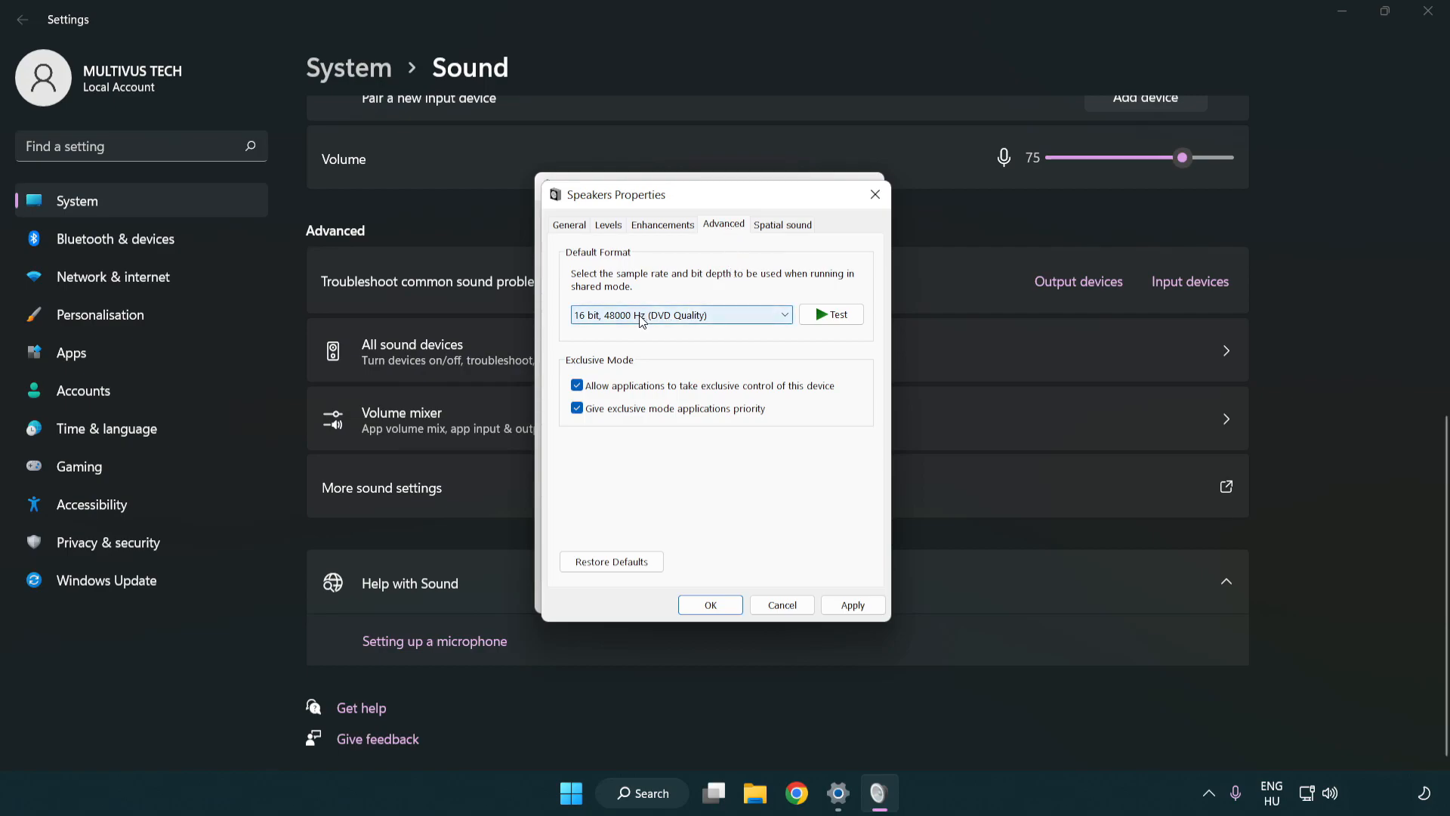
{"action": "left_click", "coordinate": [680, 314]}
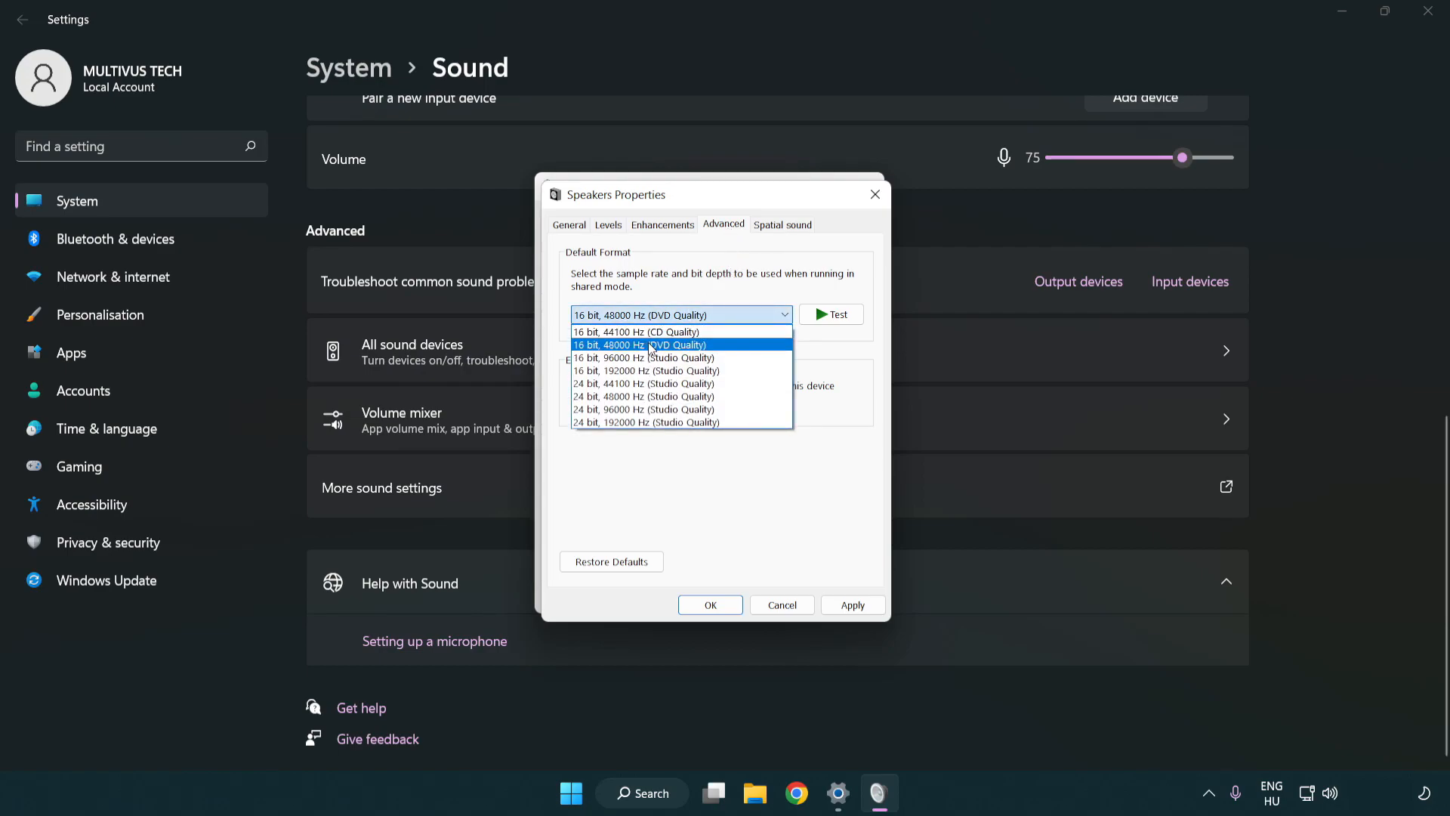
{"action": "left_click", "coordinate": [641, 344]}
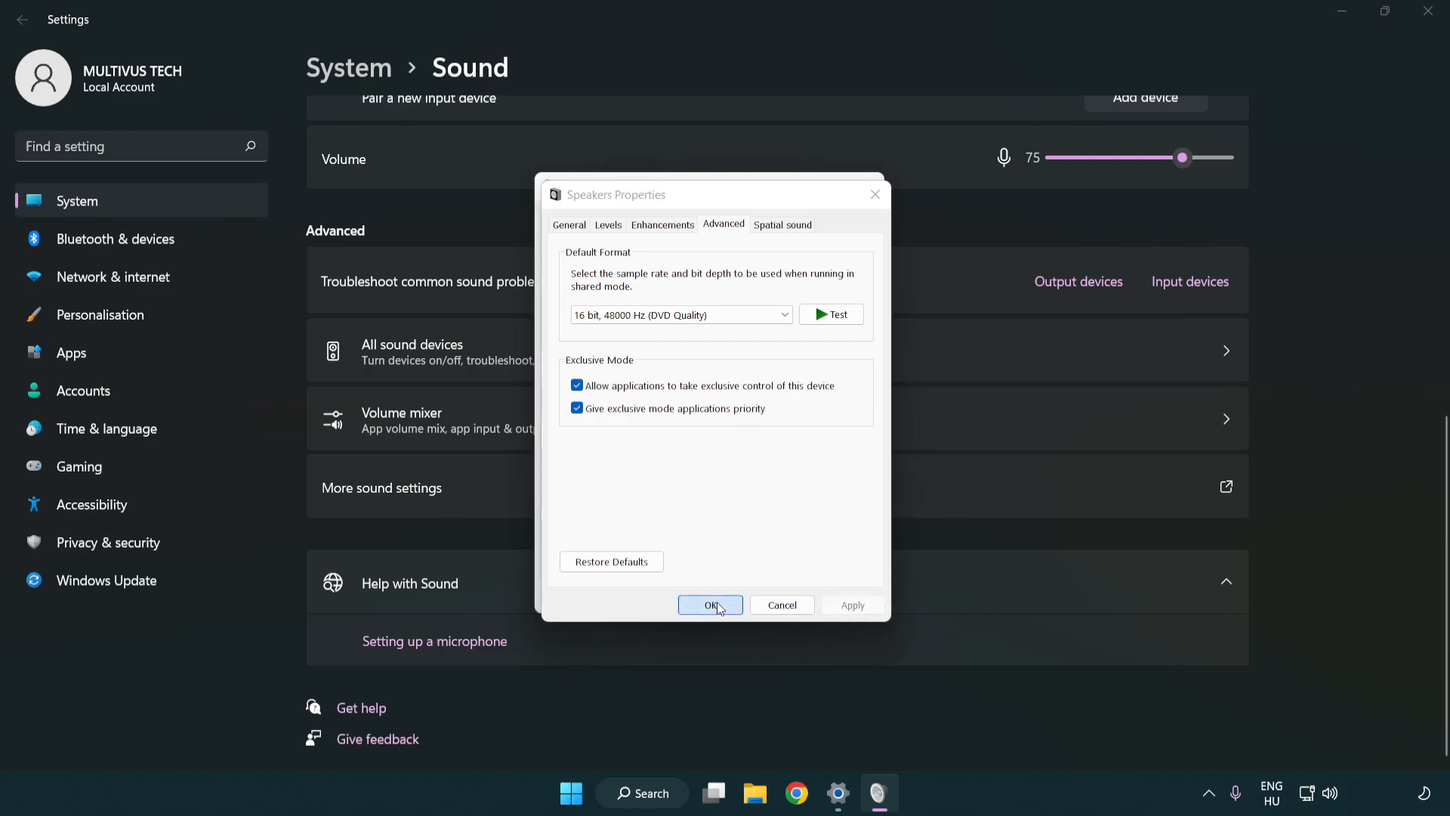
{"action": "left_click", "coordinate": [709, 604]}
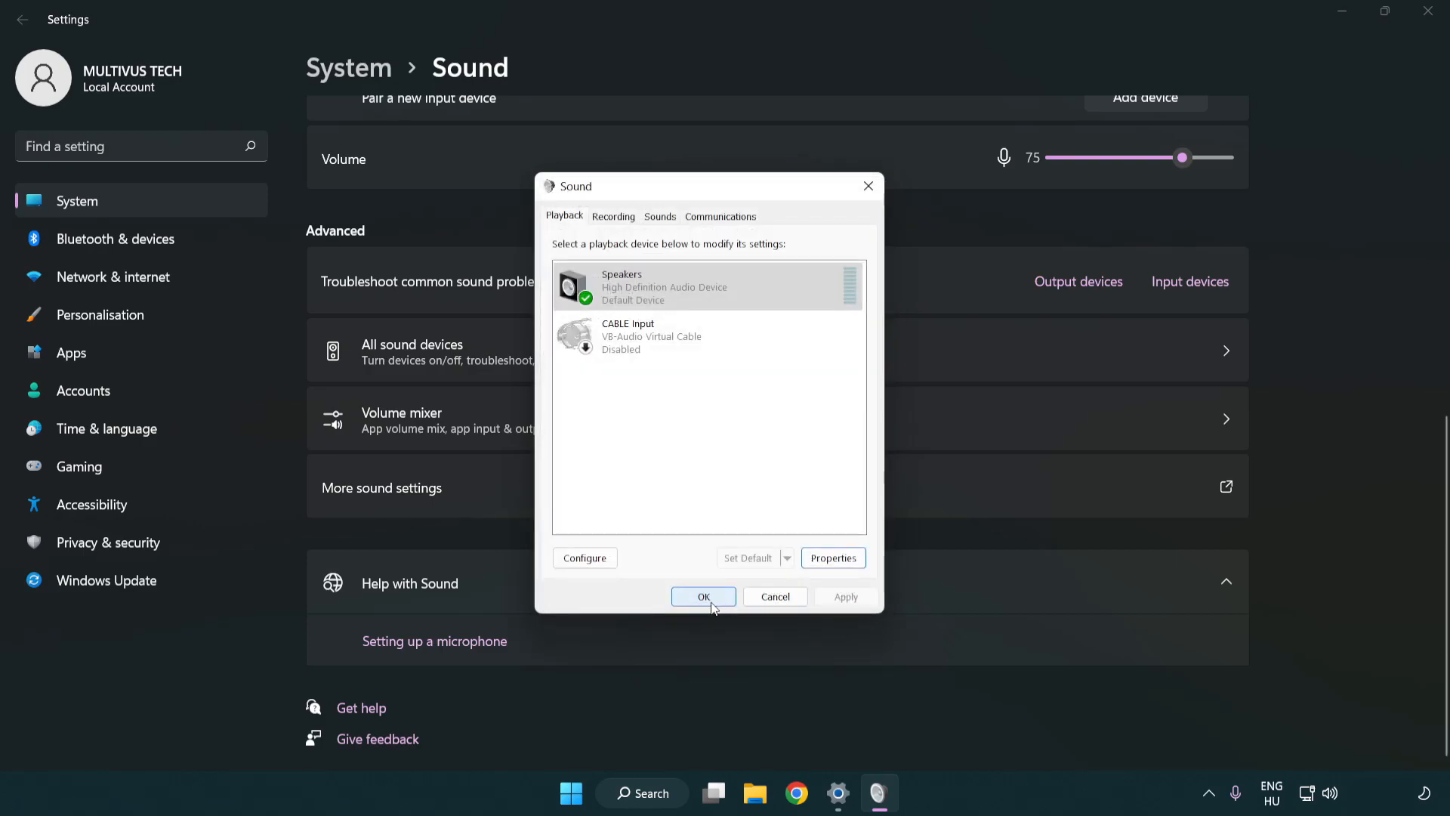
{"action": "left_click", "coordinate": [703, 596]}
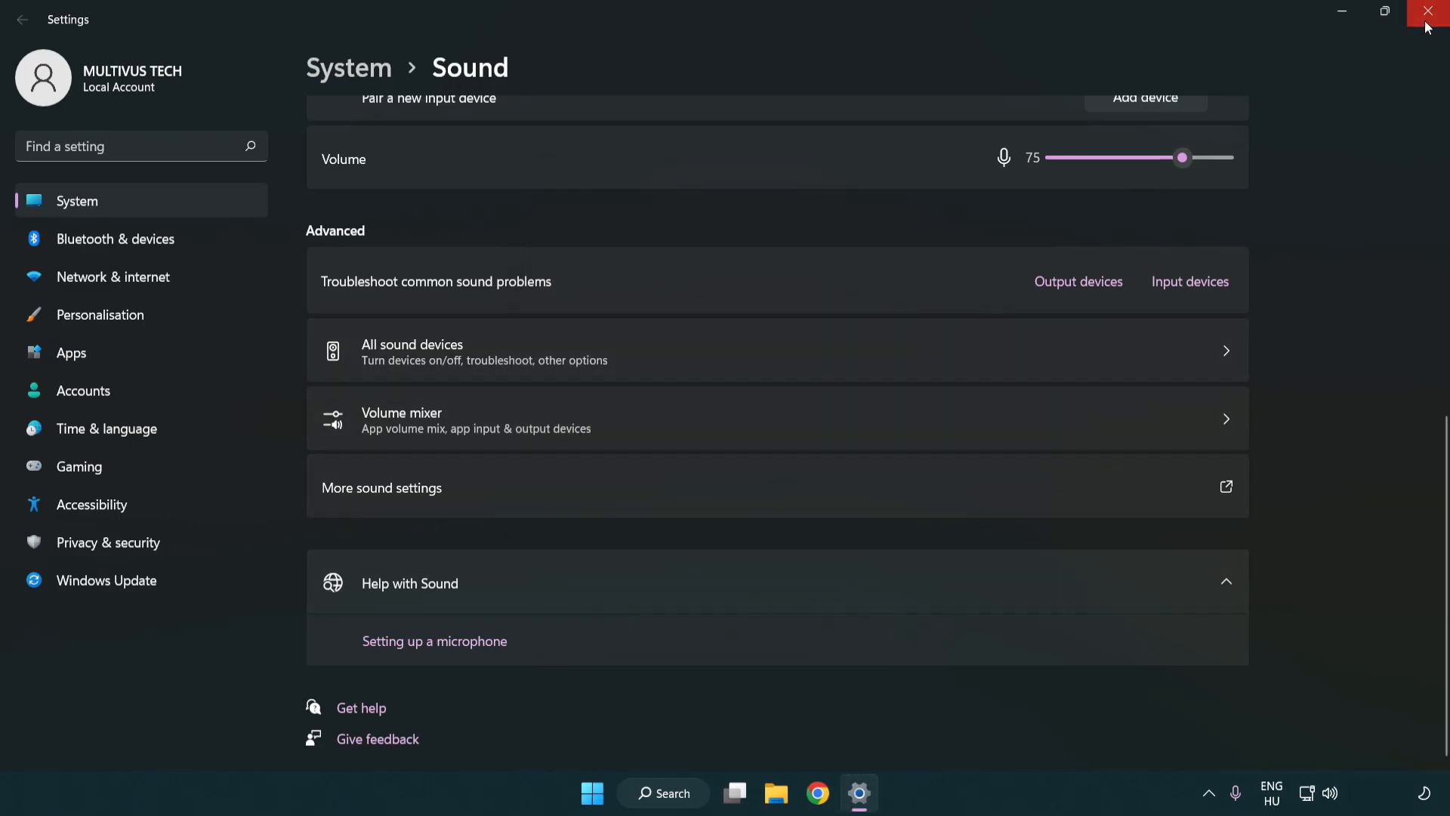
Close the Sound settings window, leaving only the desktop and taskbar.
{"action": "left_click", "coordinate": [1426, 11]}
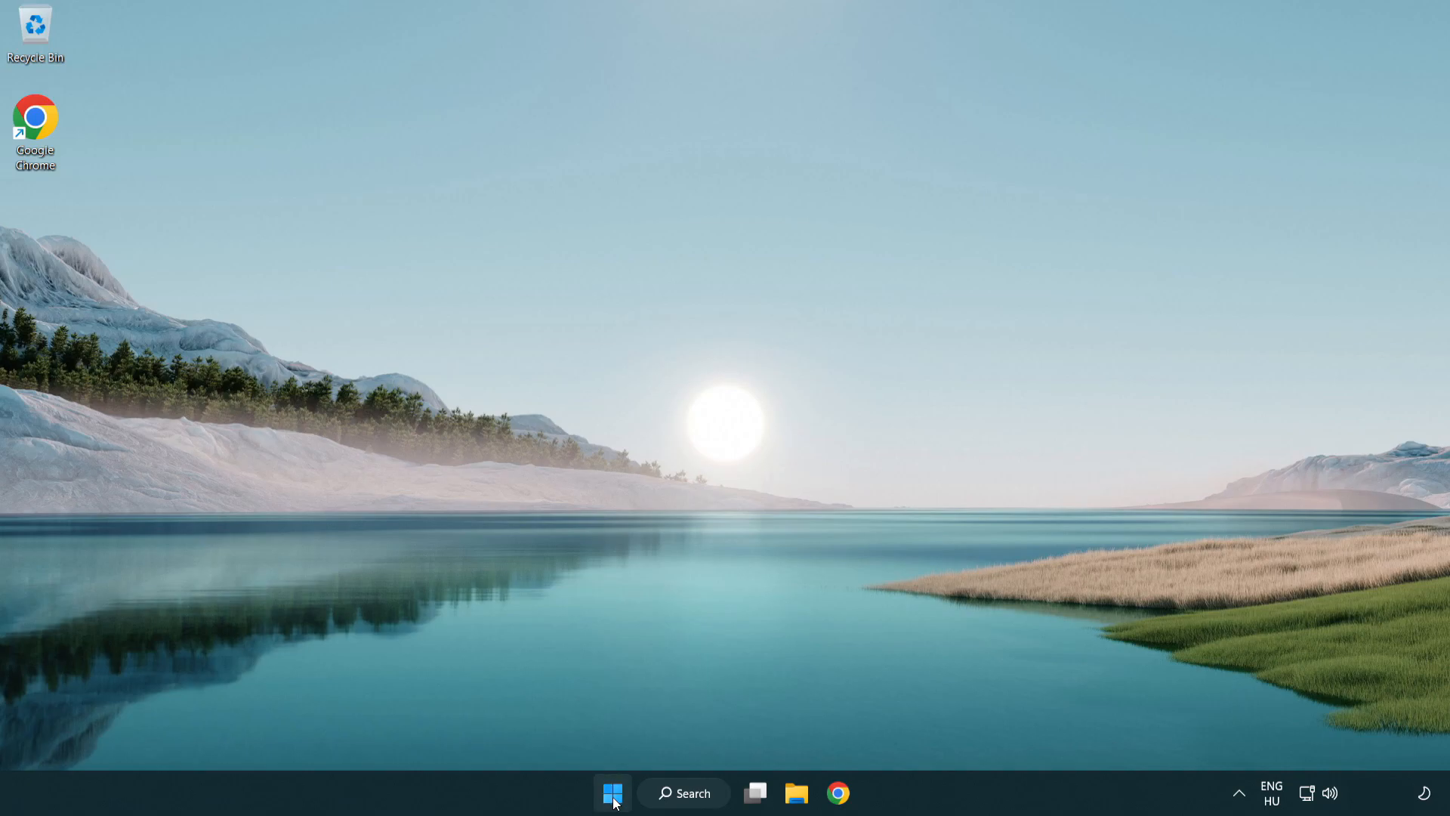
{"action": "left_click", "coordinate": [611, 792]}
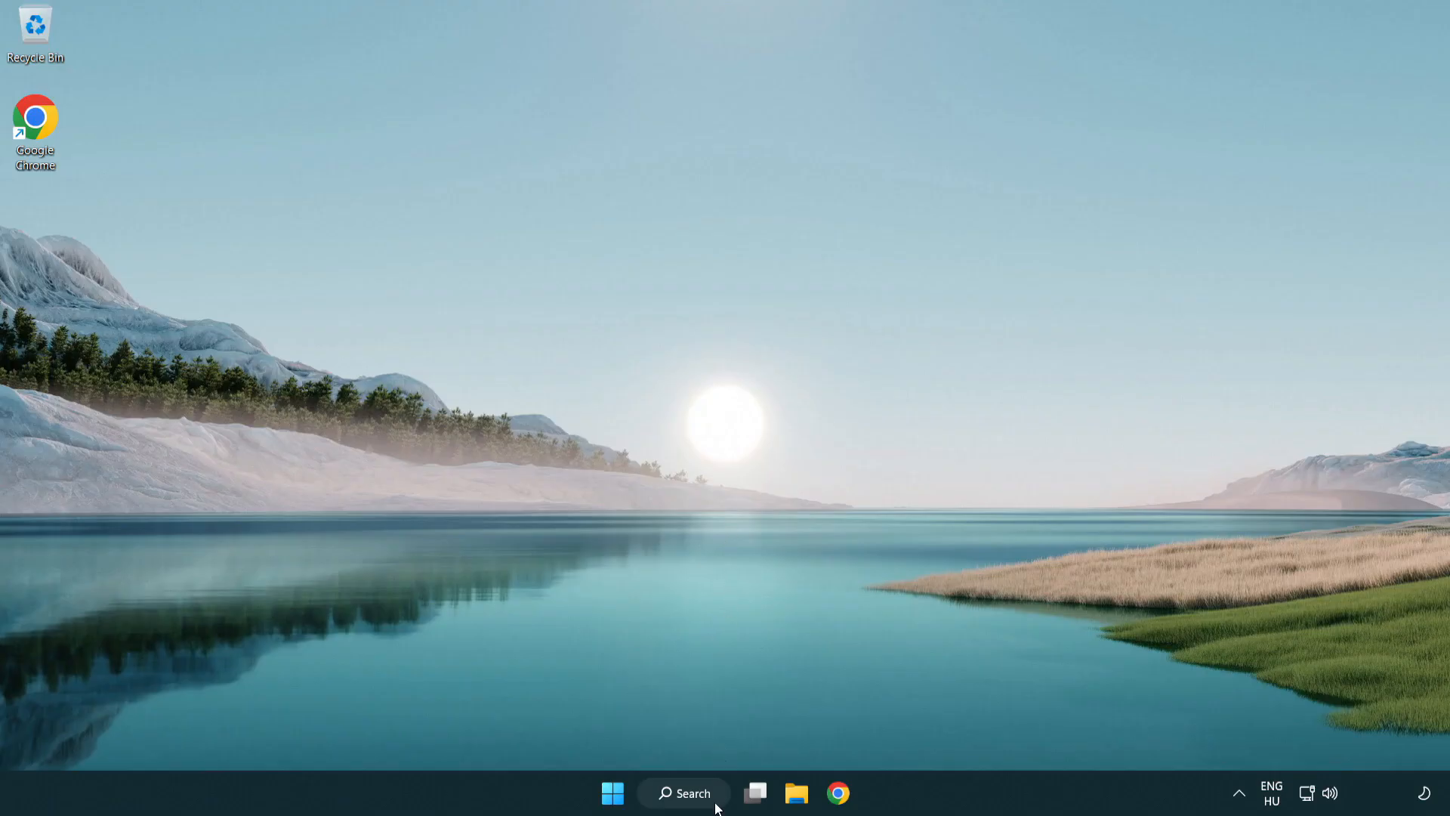
Search the taskbar for 'device manager' to launch Device Manager.
{"action": "left_click", "coordinate": [683, 792]}
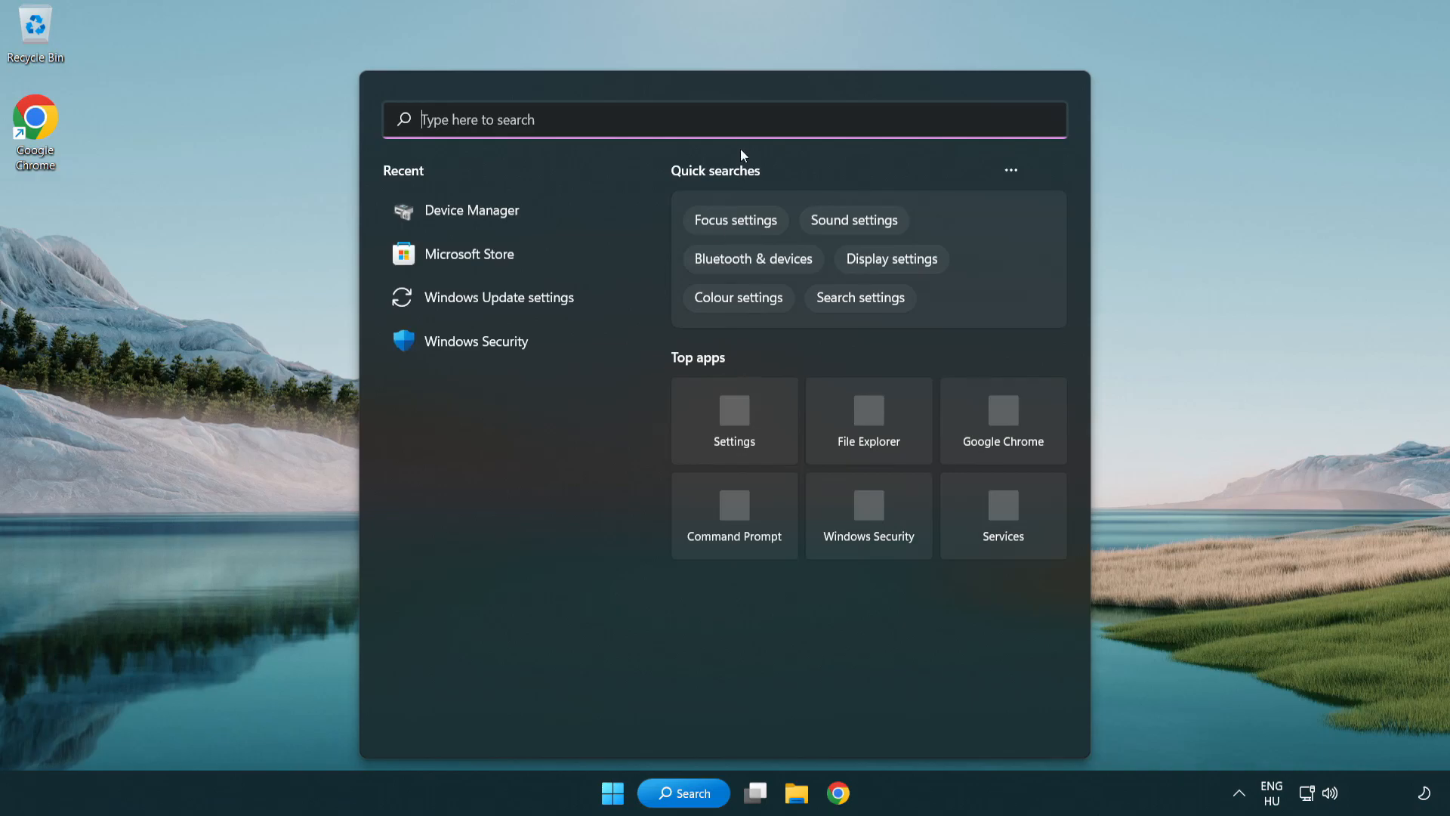
{"action": "type", "text": "device manager"}
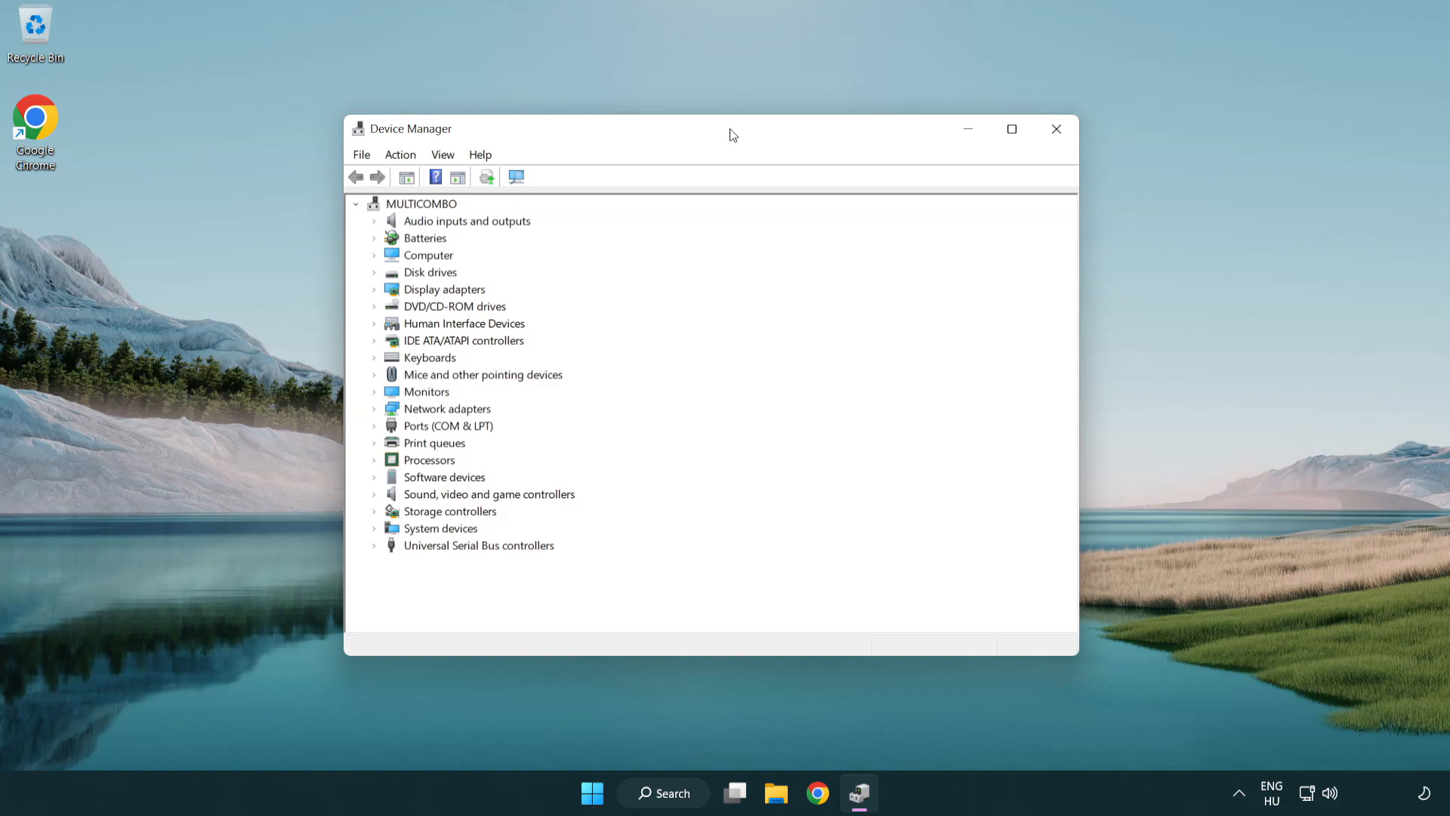
Under Sound, video and game controllers, start Update driver for High Definition Audio Device.
{"action": "left_click", "coordinate": [489, 494]}
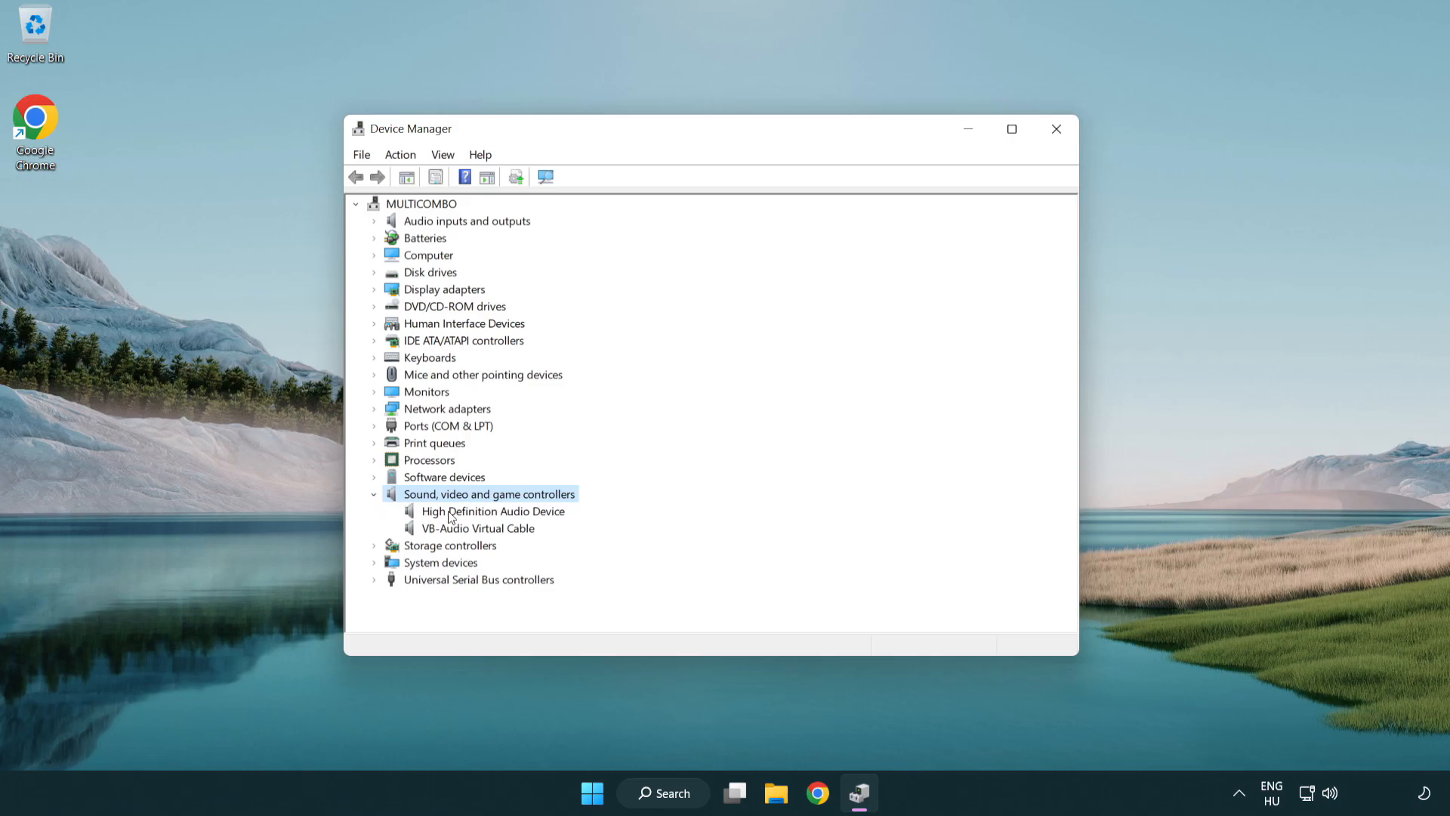
{"action": "left_click", "coordinate": [493, 511]}
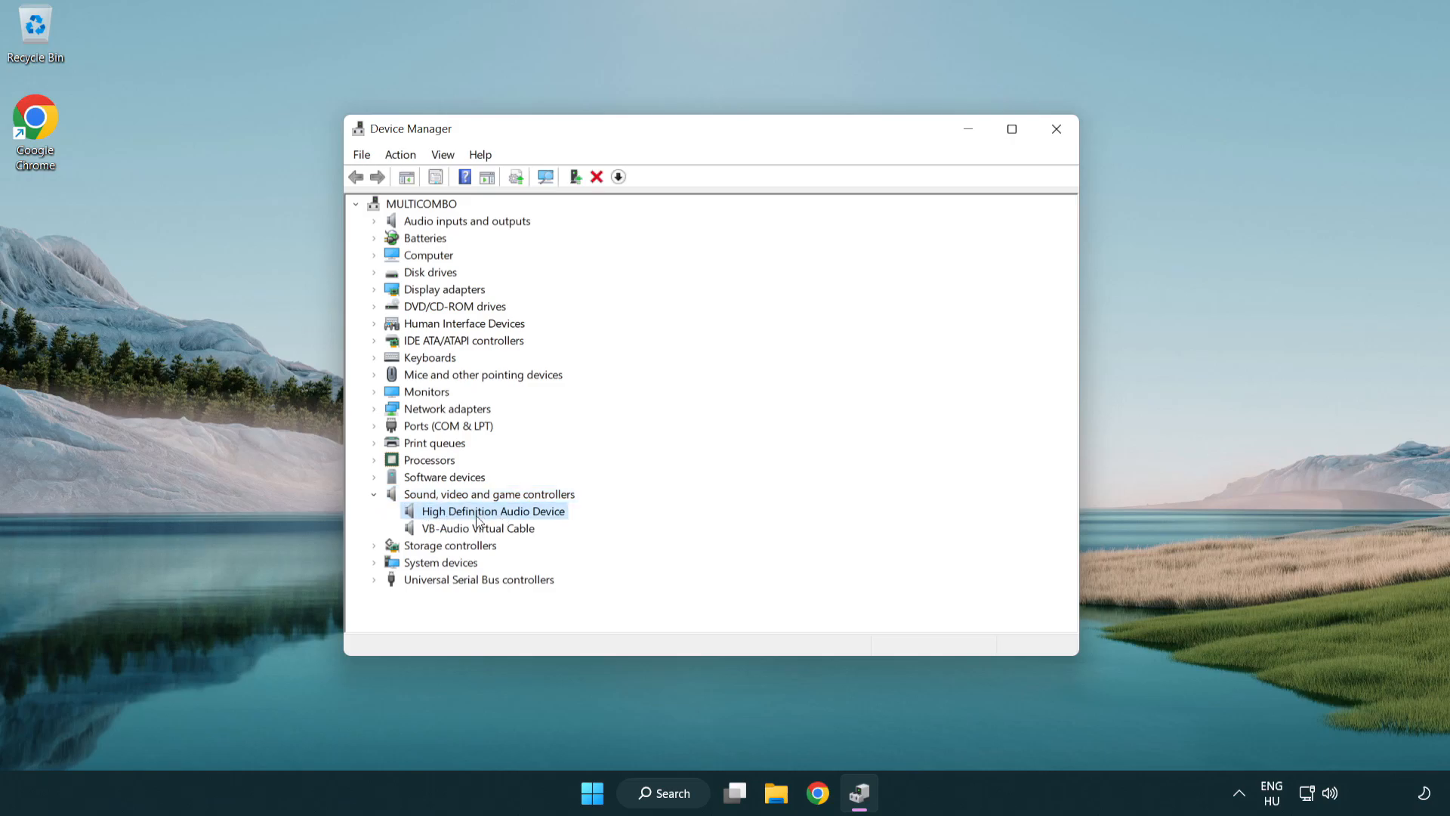
{"action": "right_click", "coordinate": [492, 511]}
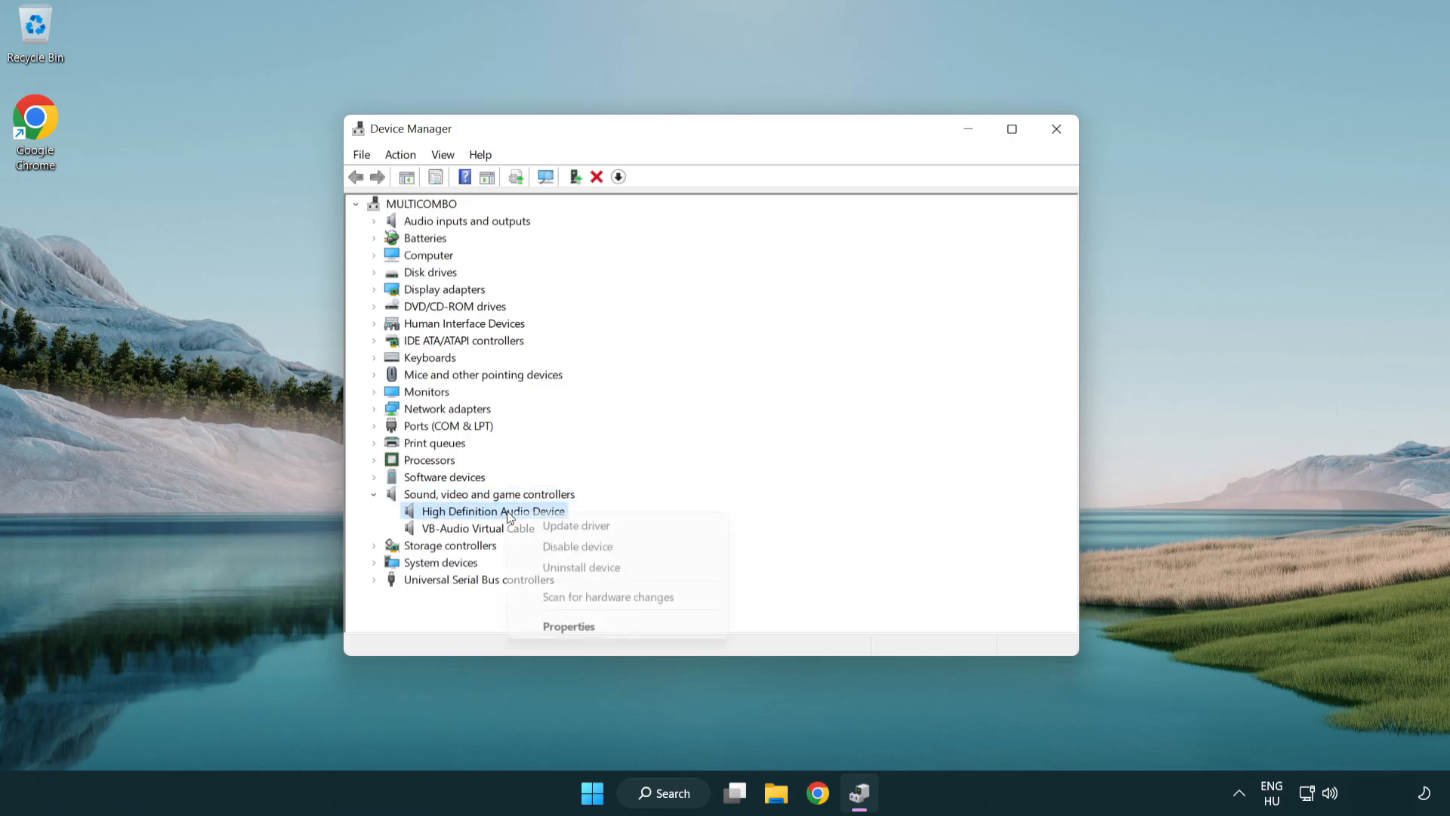
{"action": "mouse_move", "coordinate": [619, 526]}
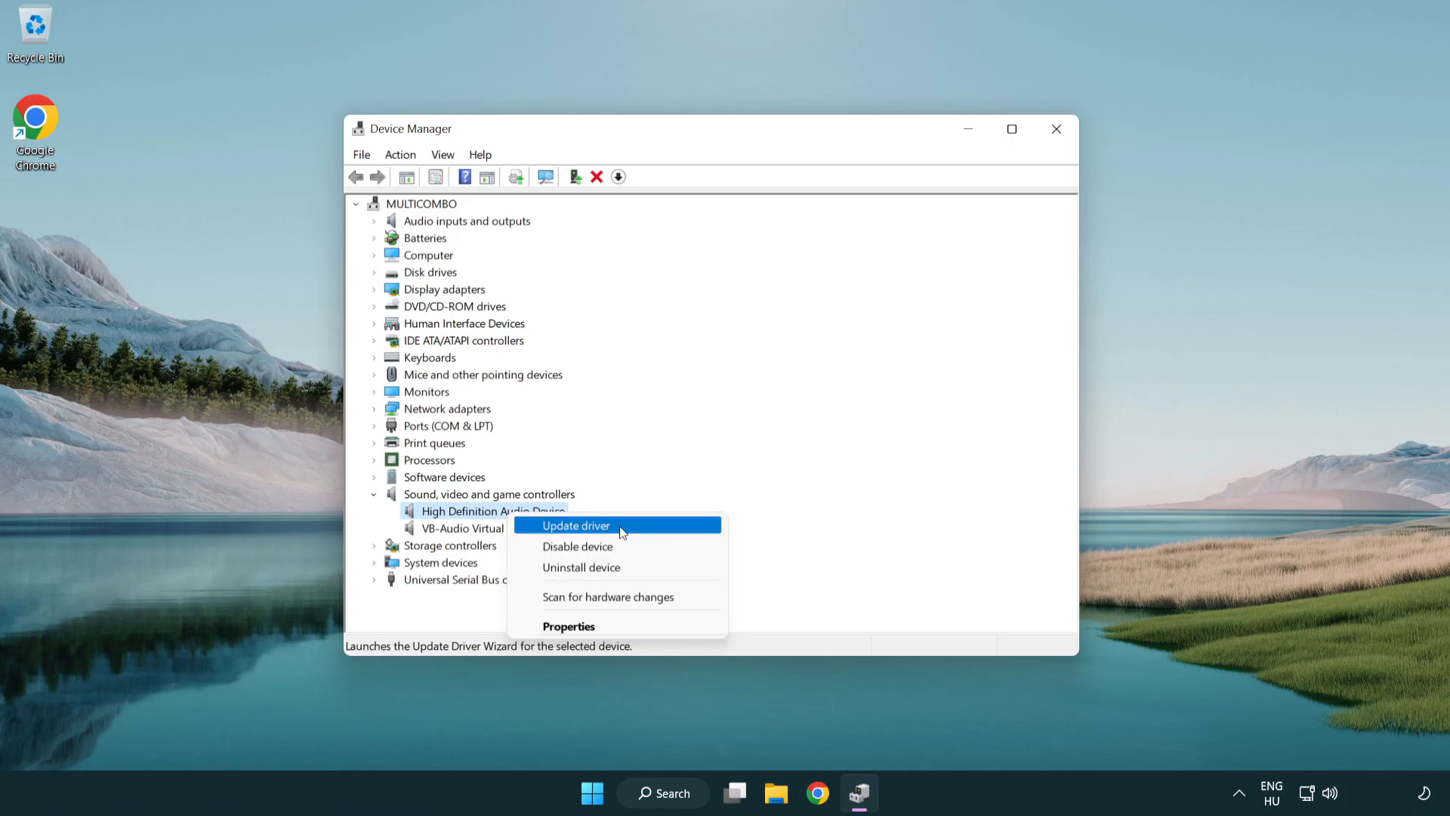
{"action": "left_click", "coordinate": [574, 526]}
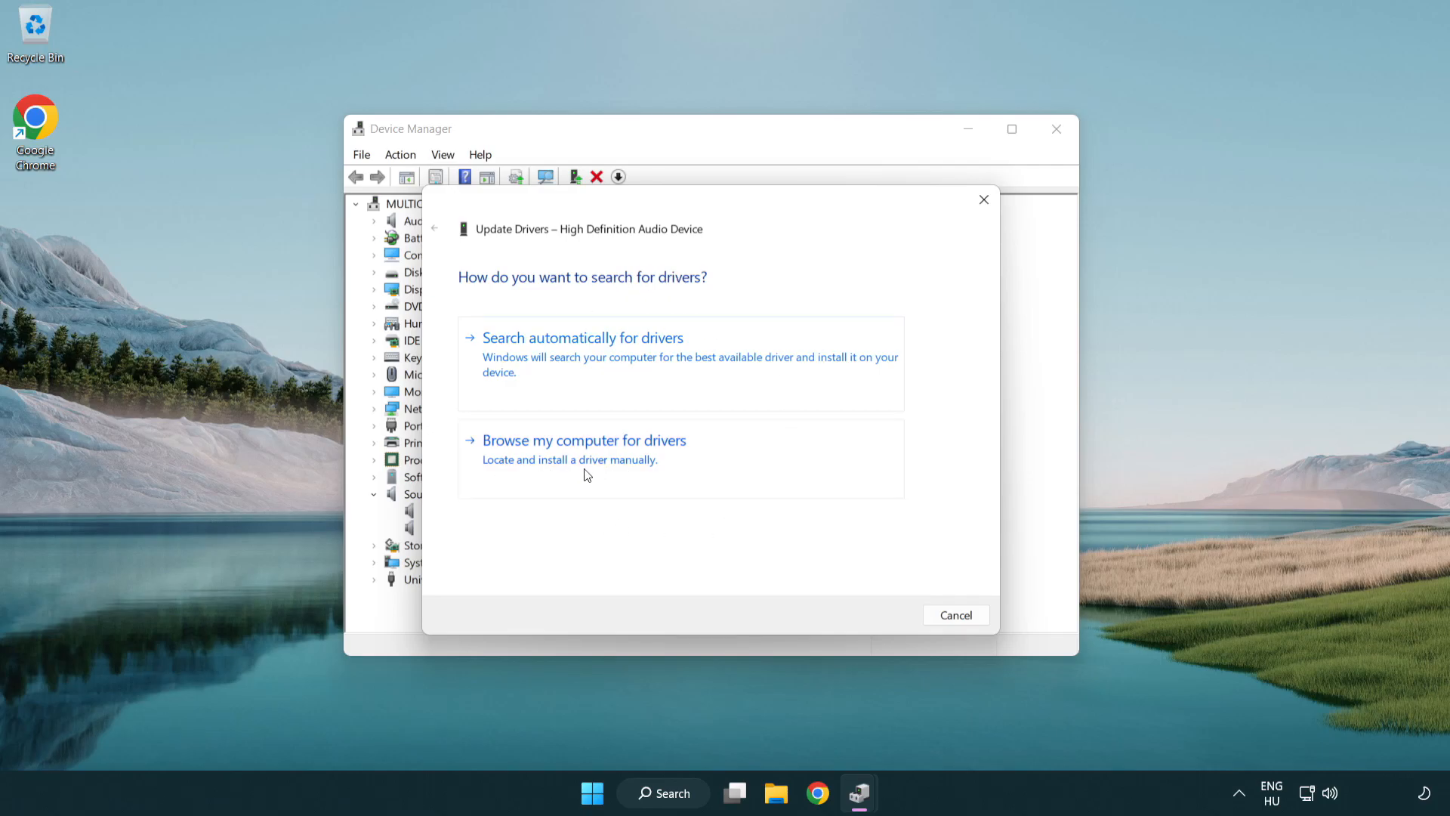
Reinstall the High Definition Audio Device driver from the computer's compatible driver list.
{"action": "left_click", "coordinate": [584, 440]}
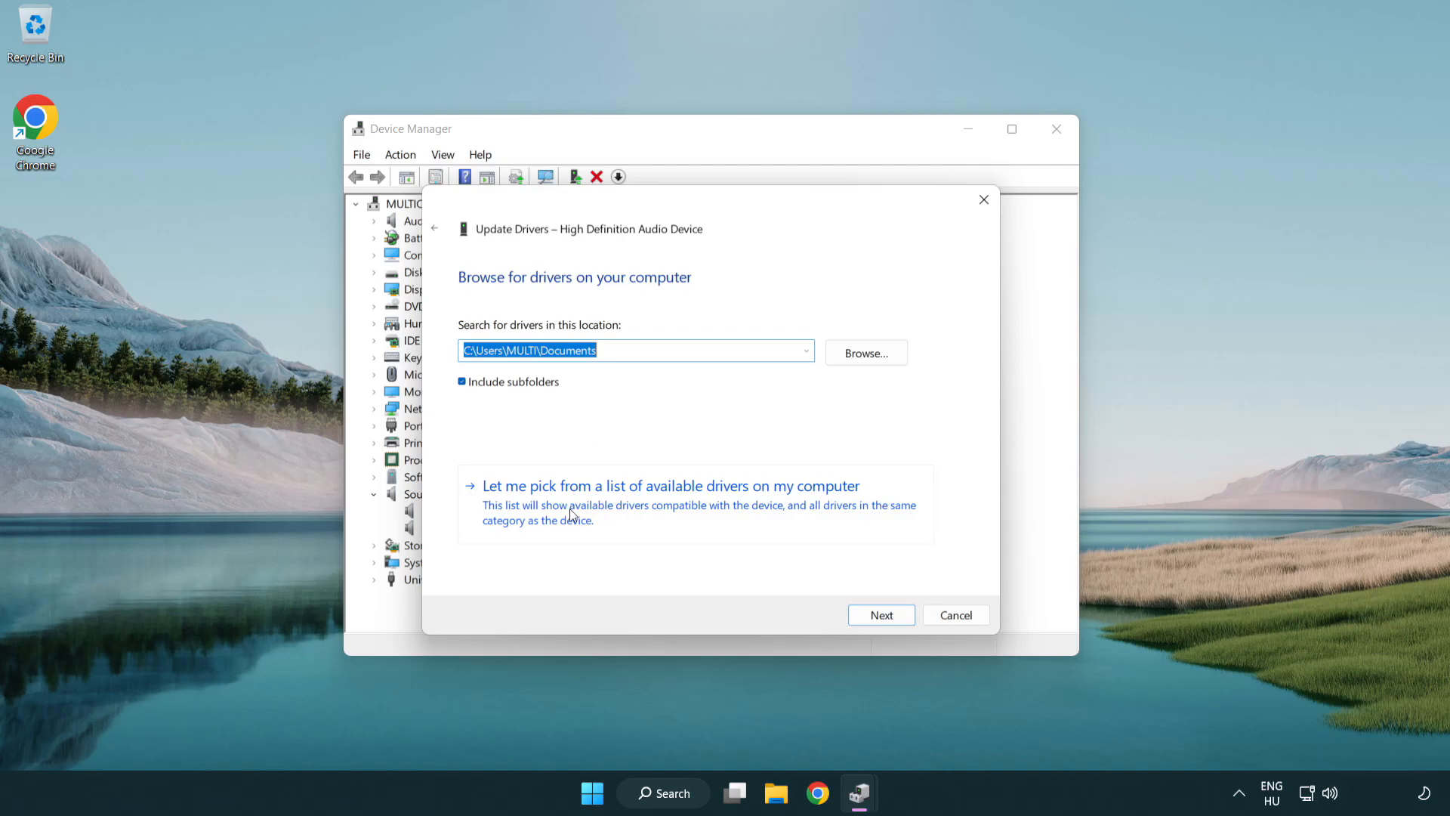
{"action": "mouse_move", "coordinate": [698, 514]}
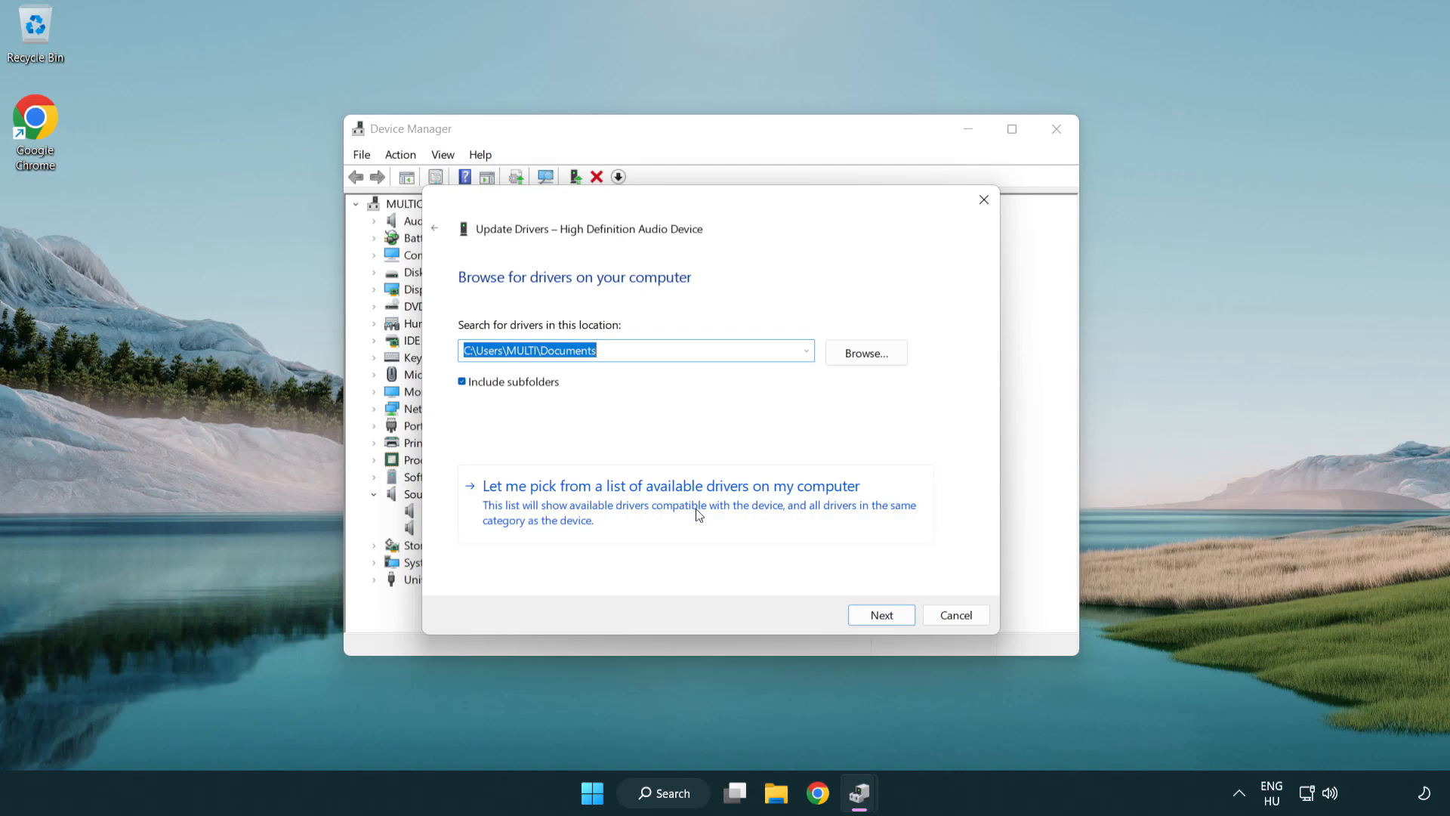
{"action": "left_click", "coordinate": [667, 485]}
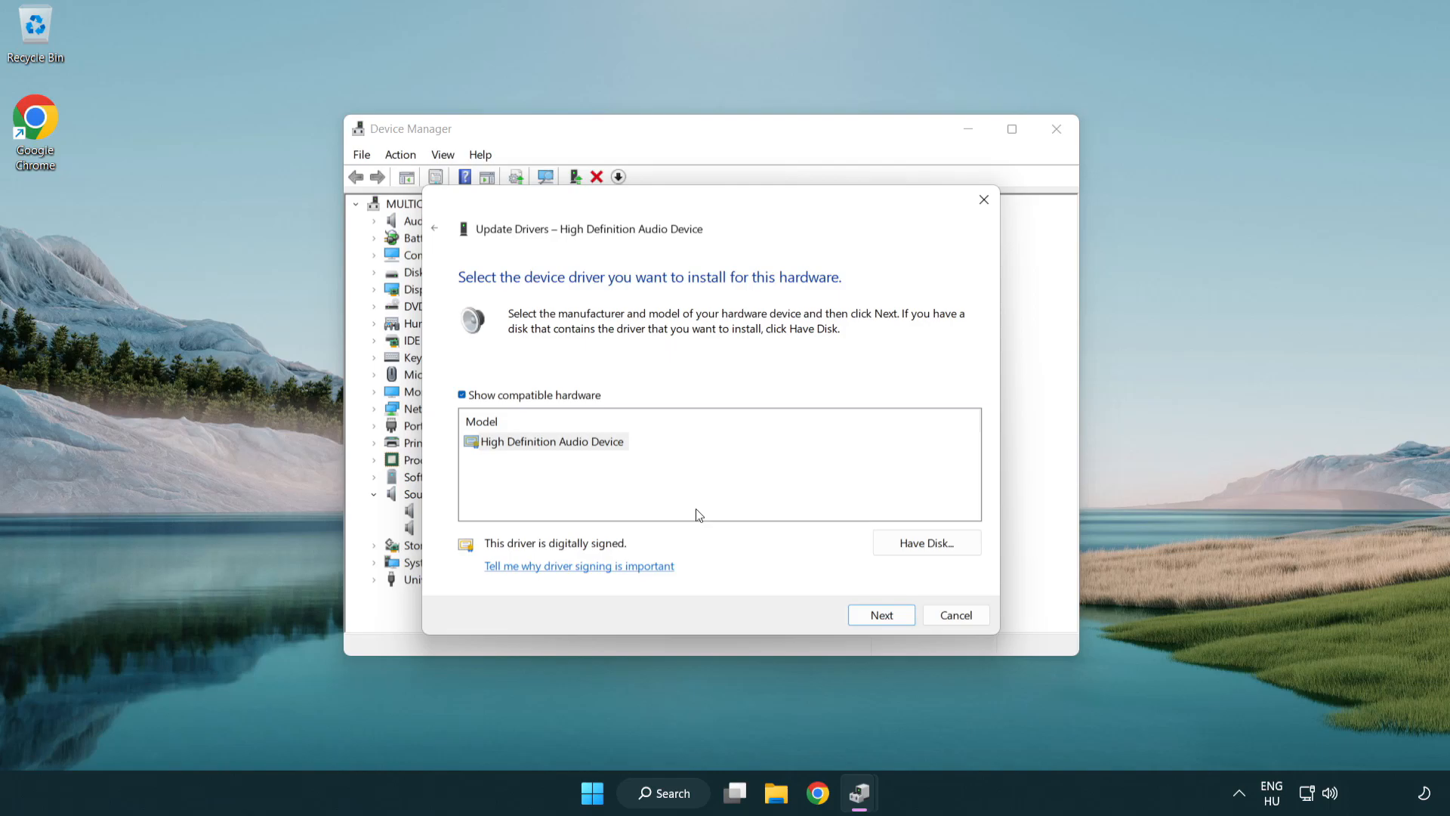
{"action": "left_click", "coordinate": [552, 441]}
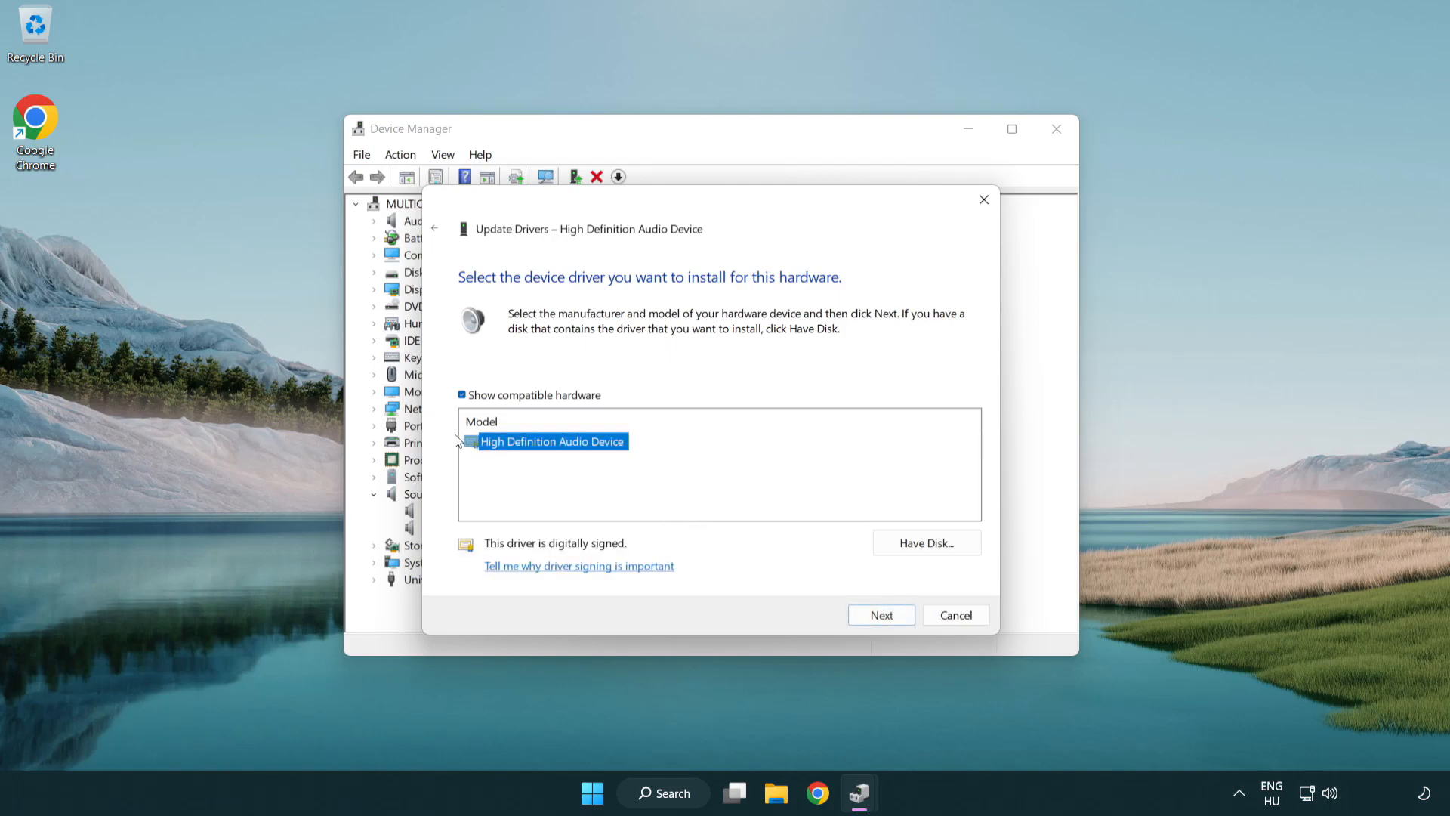
{"action": "mouse_move", "coordinate": [829, 567]}
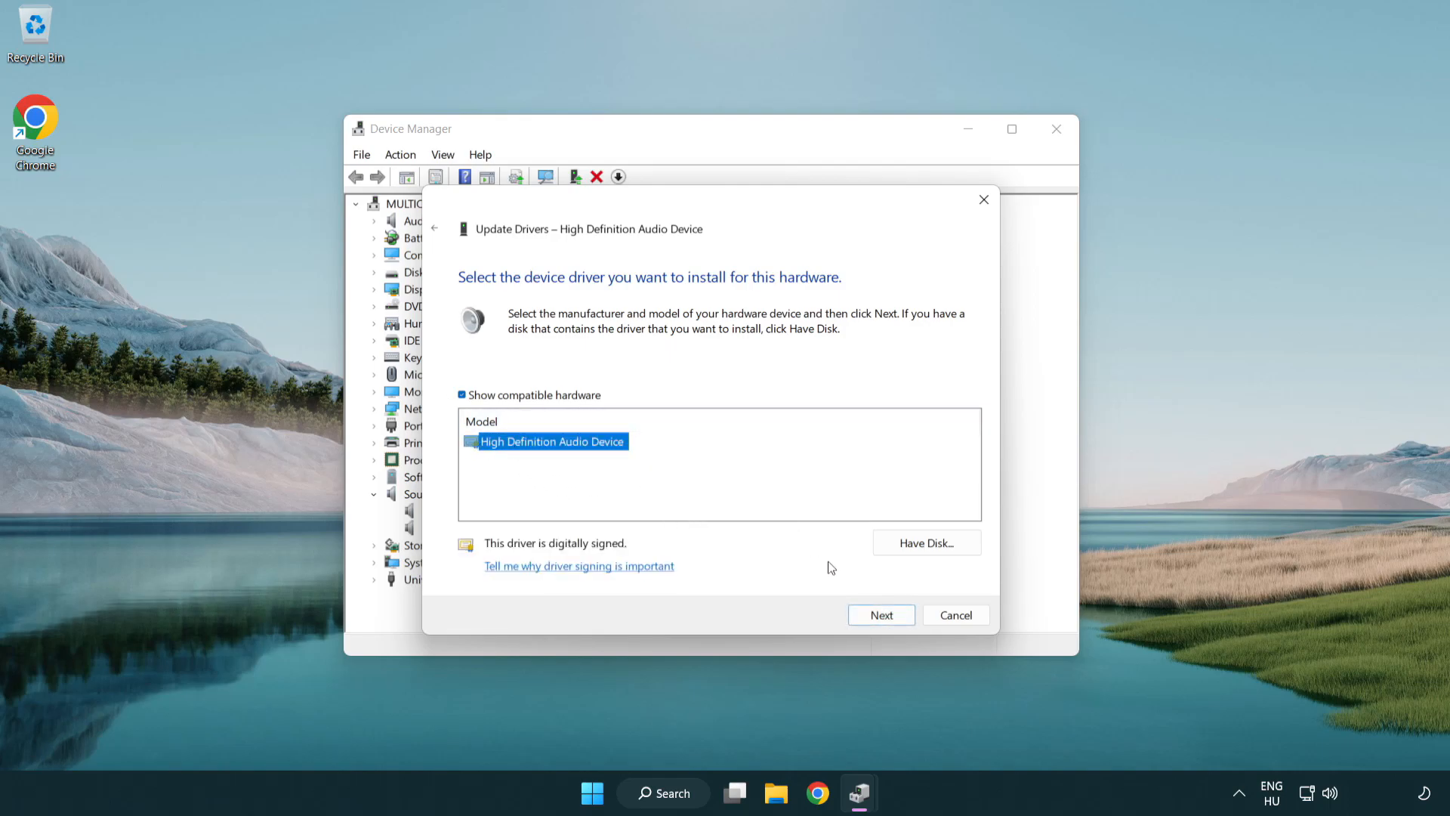
{"action": "left_click", "coordinate": [879, 614]}
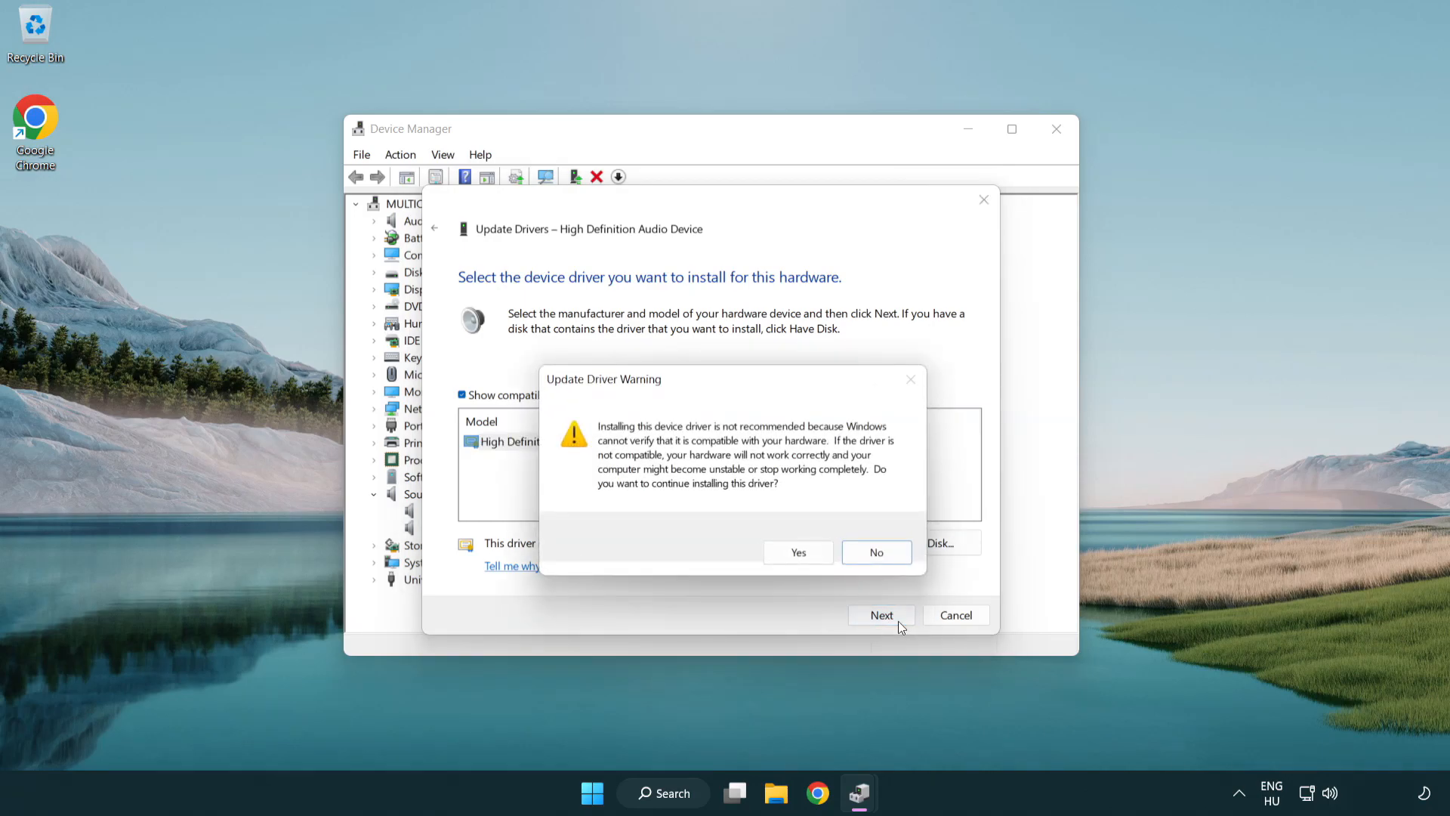
{"action": "left_click", "coordinate": [798, 552]}
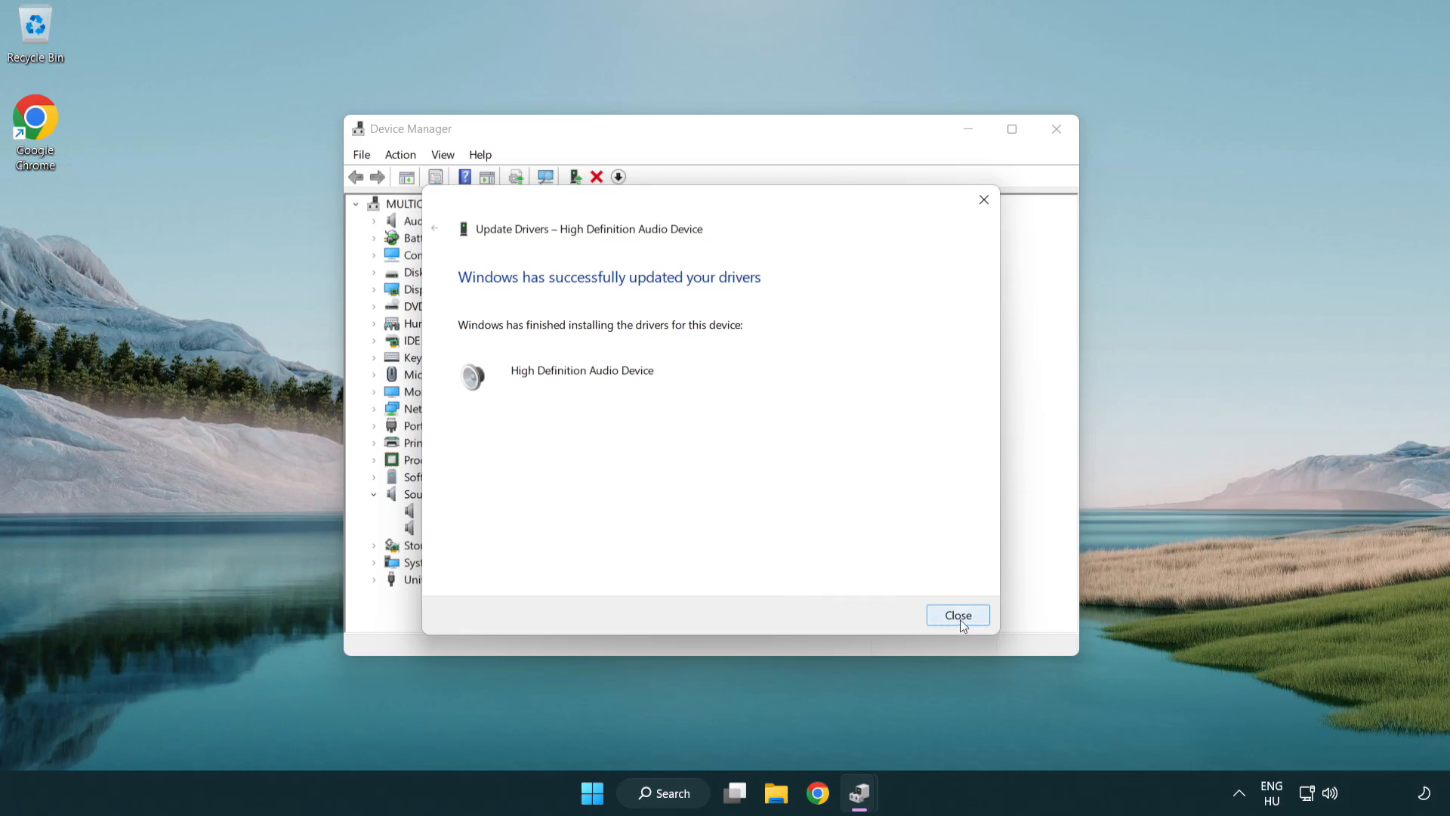
{"action": "left_click", "coordinate": [957, 614]}
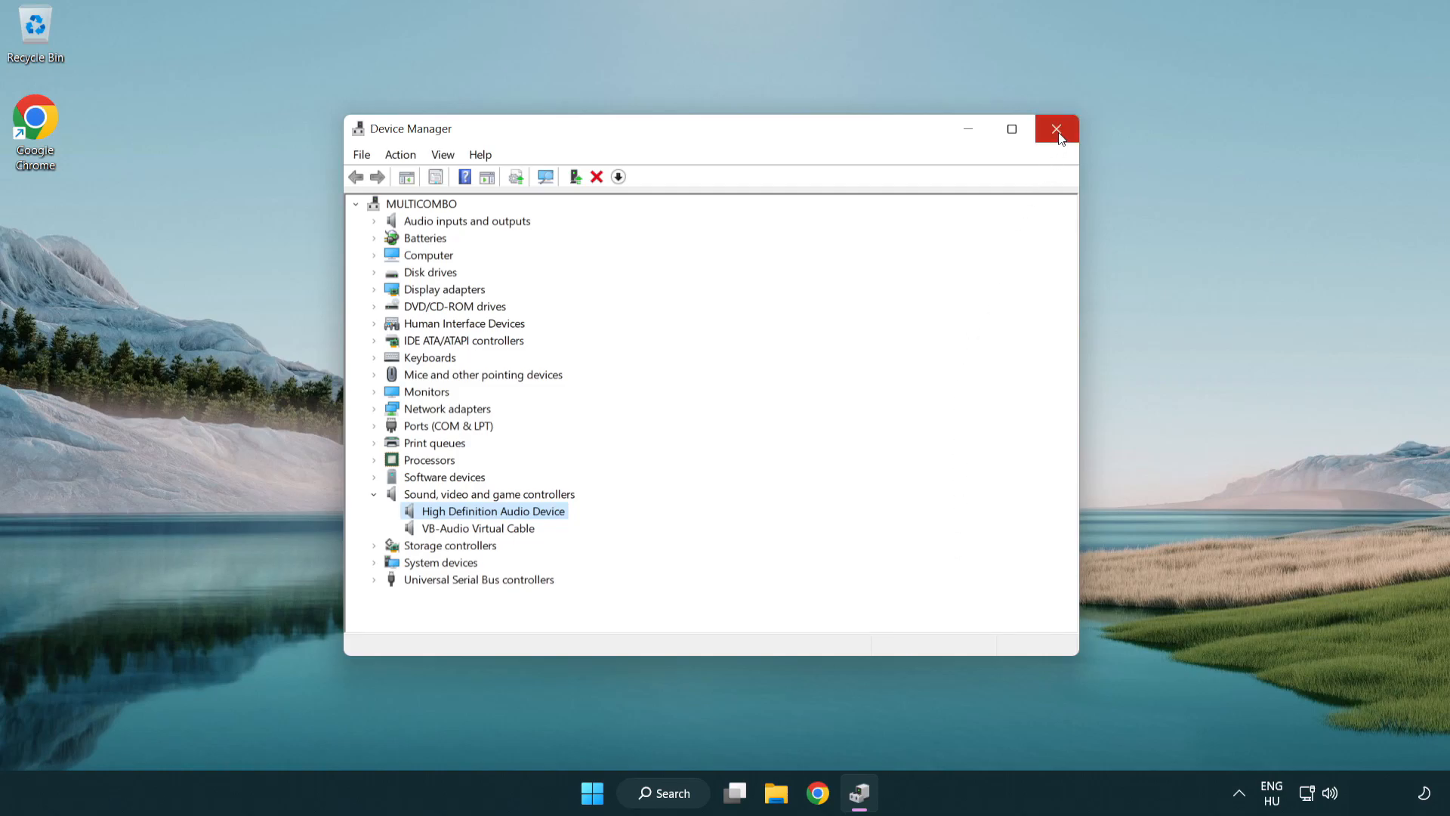
Close Device Manager, then bring up the Start menu's power options.
{"action": "left_click", "coordinate": [1056, 129]}
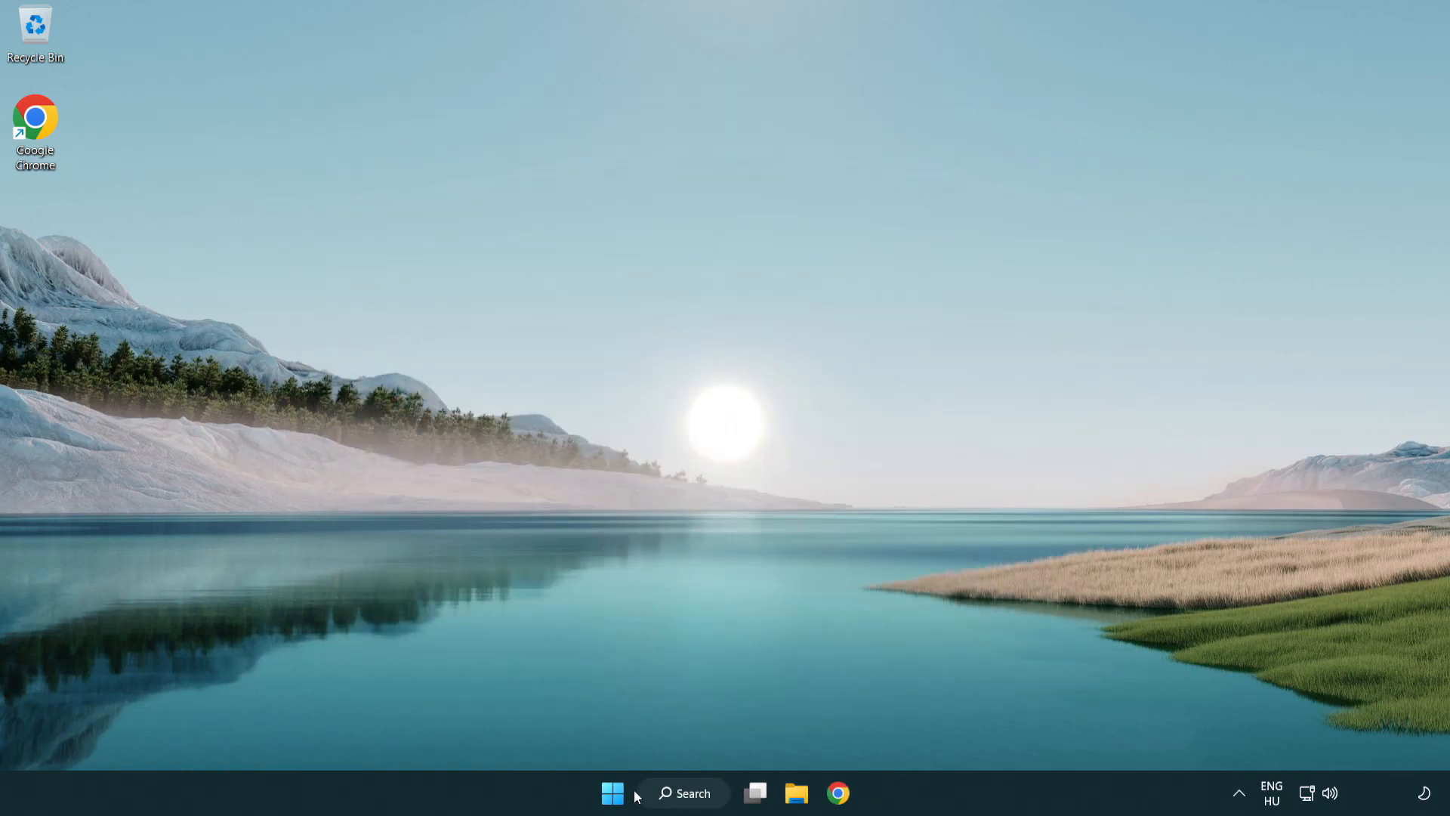
{"action": "left_click", "coordinate": [612, 793]}
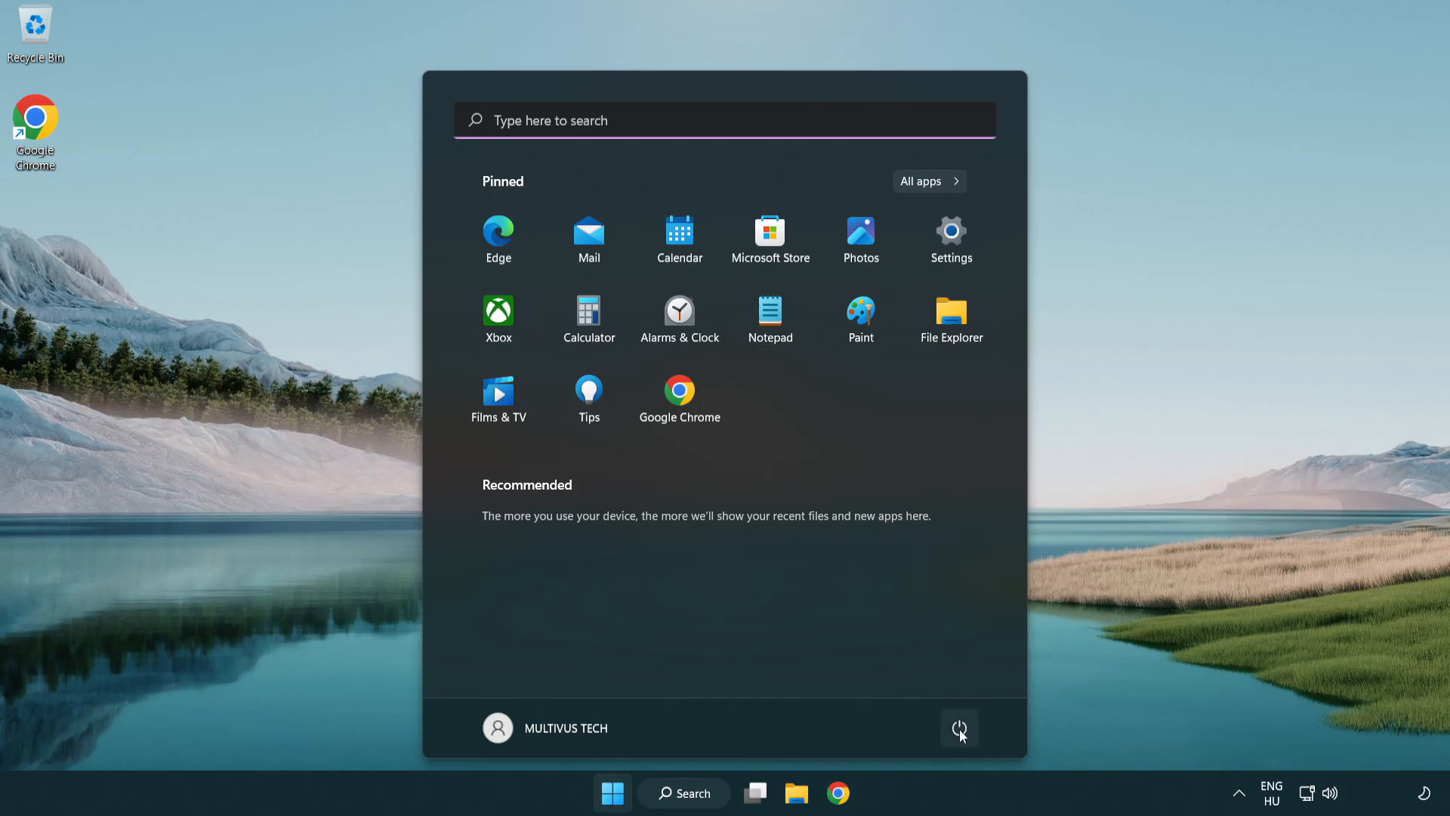
{"action": "left_click", "coordinate": [959, 728]}
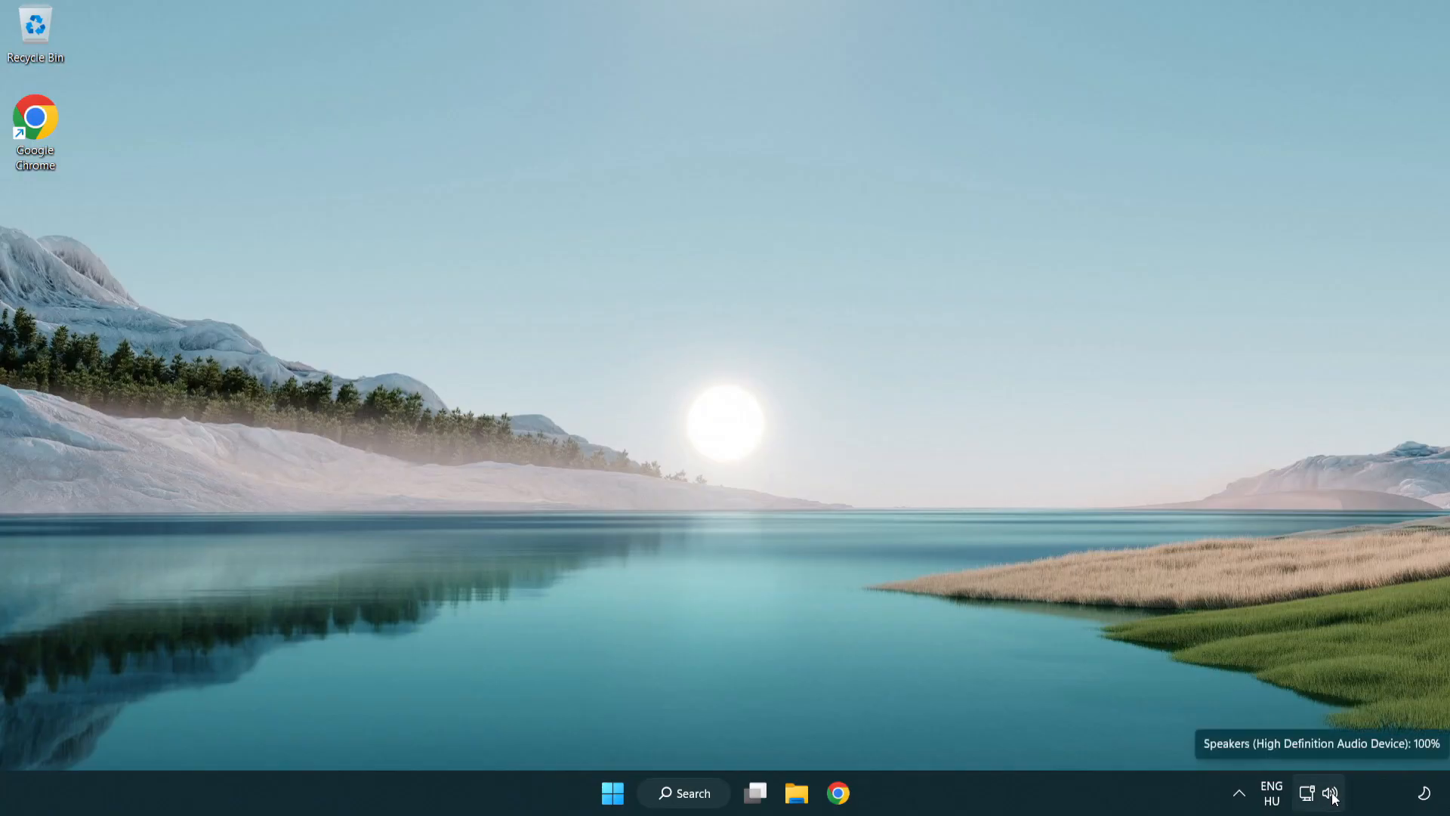
Launch the Playing Audio troubleshooter from the system tray speaker icon's menu.
{"action": "right_click", "coordinate": [1330, 793]}
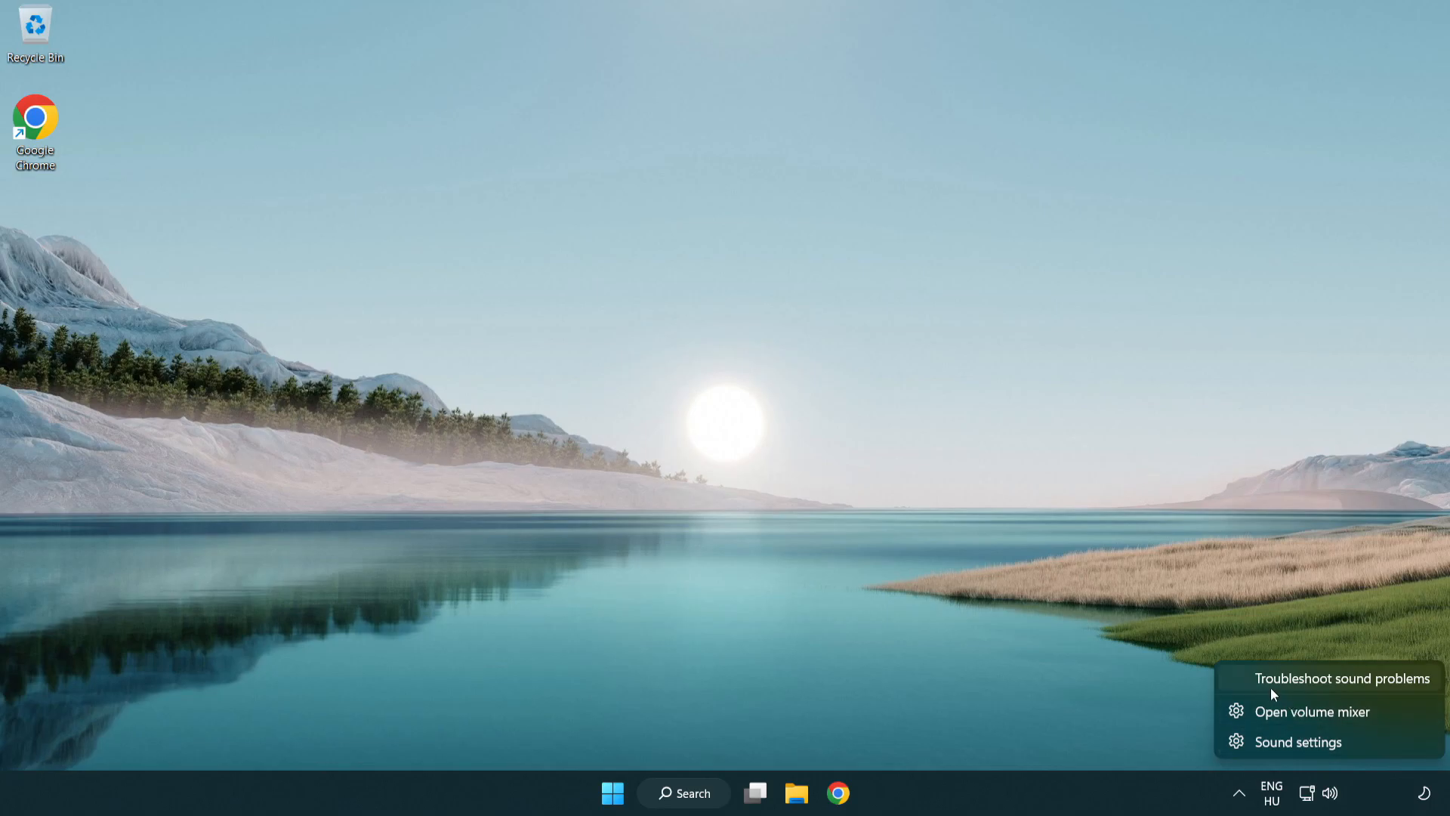
{"action": "mouse_move", "coordinate": [1323, 687]}
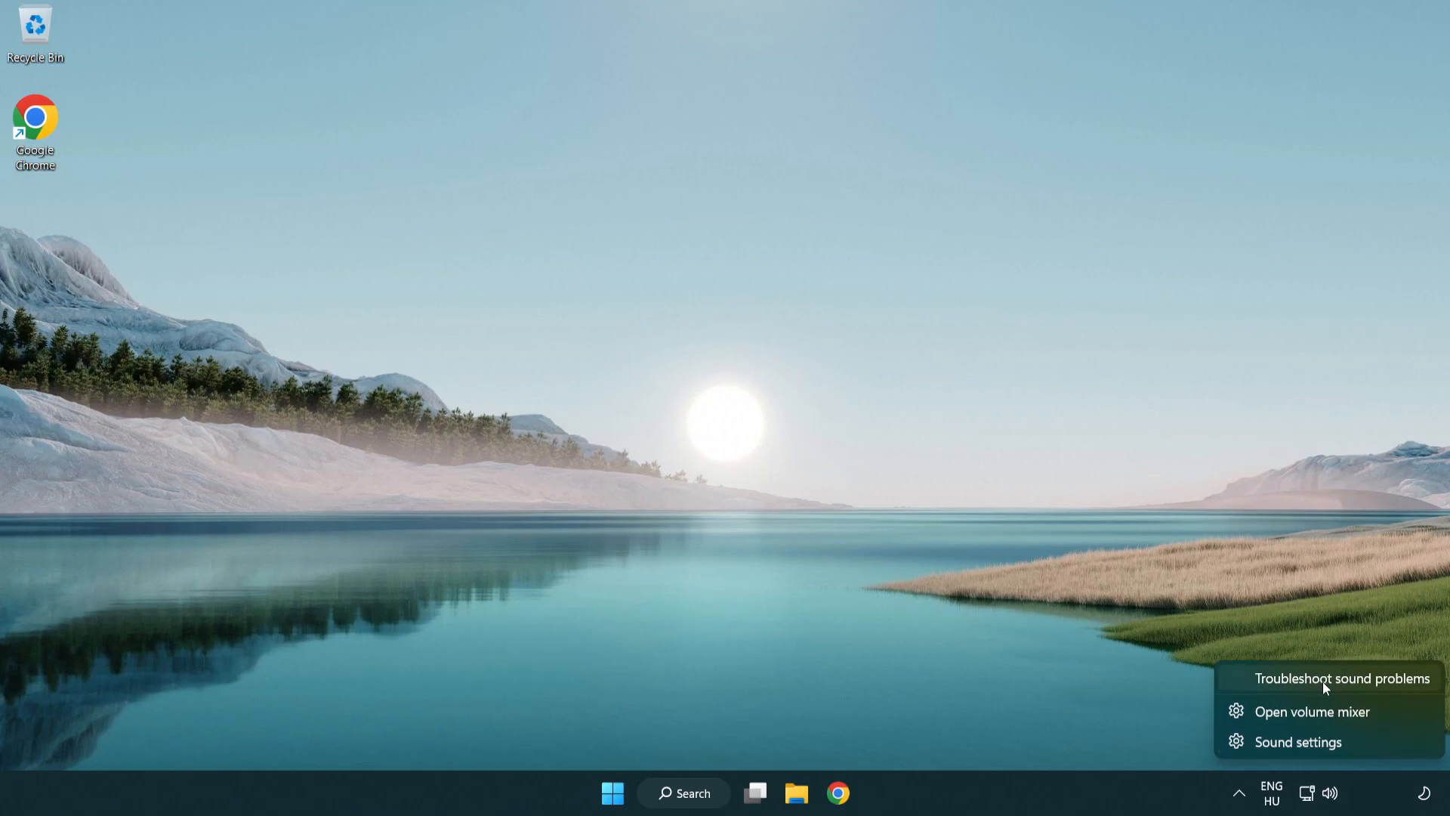
{"action": "left_click", "coordinate": [1342, 679]}
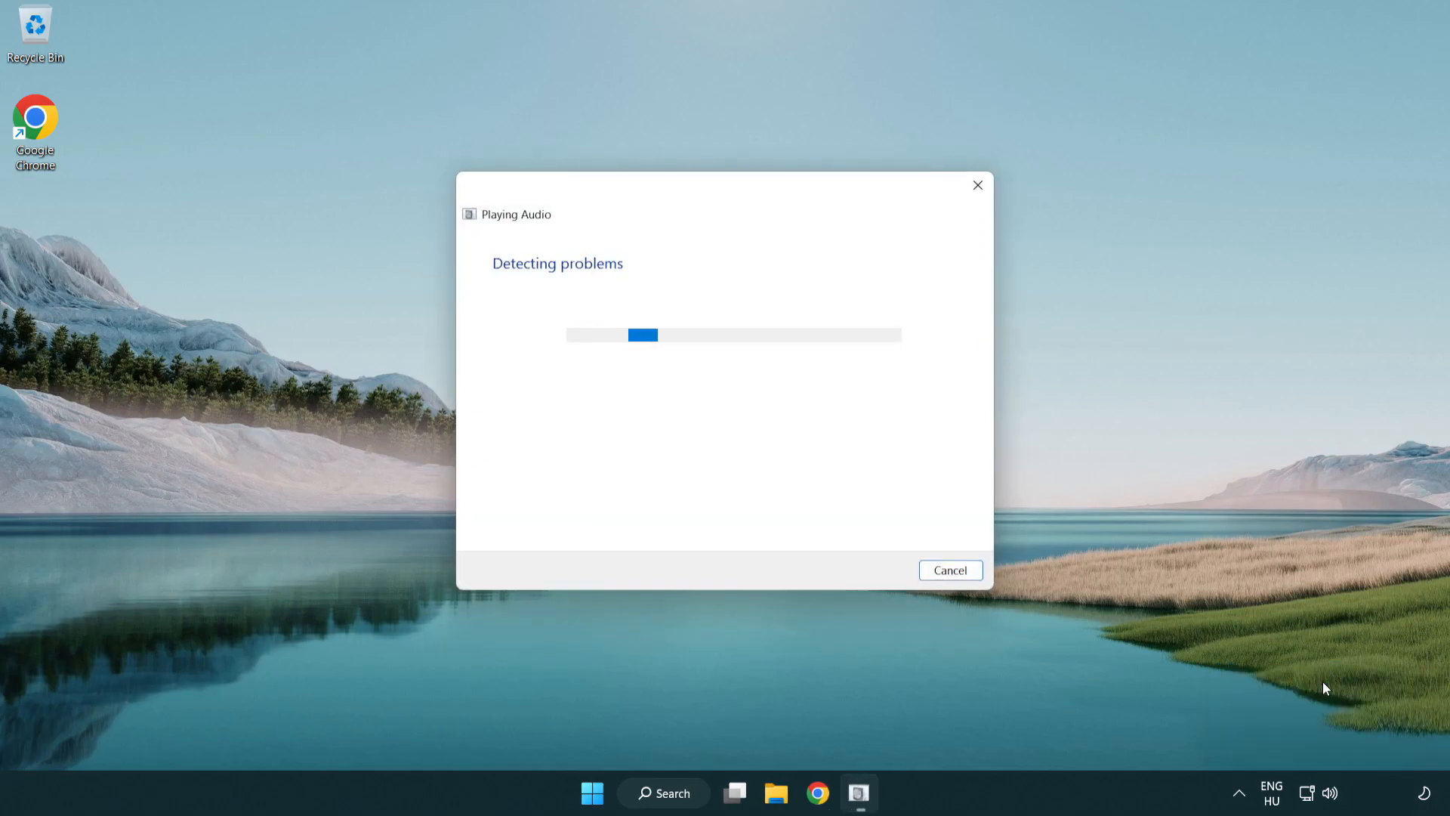